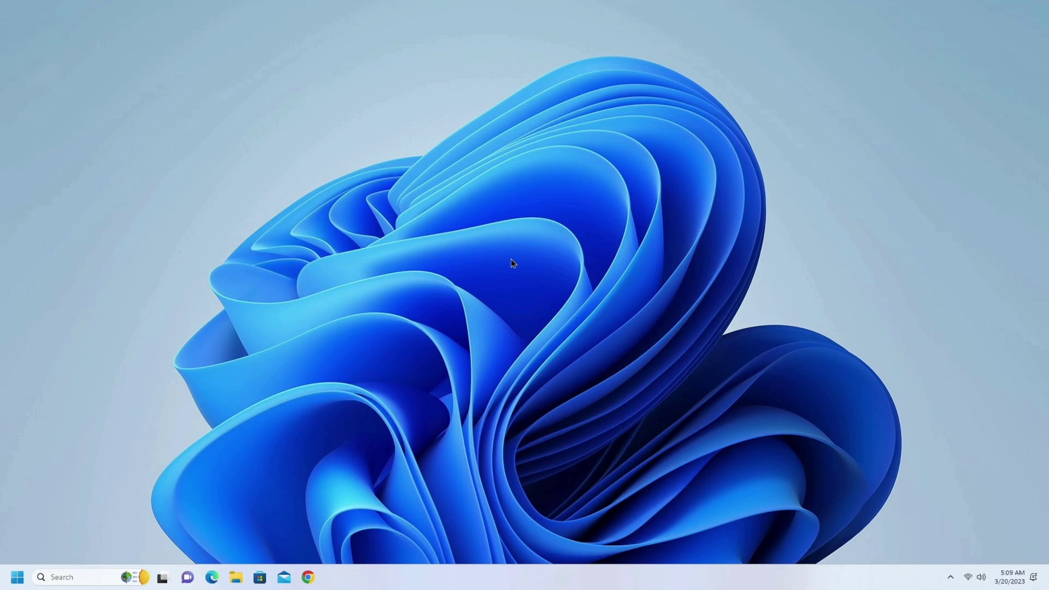
mouse_move(383, 281)
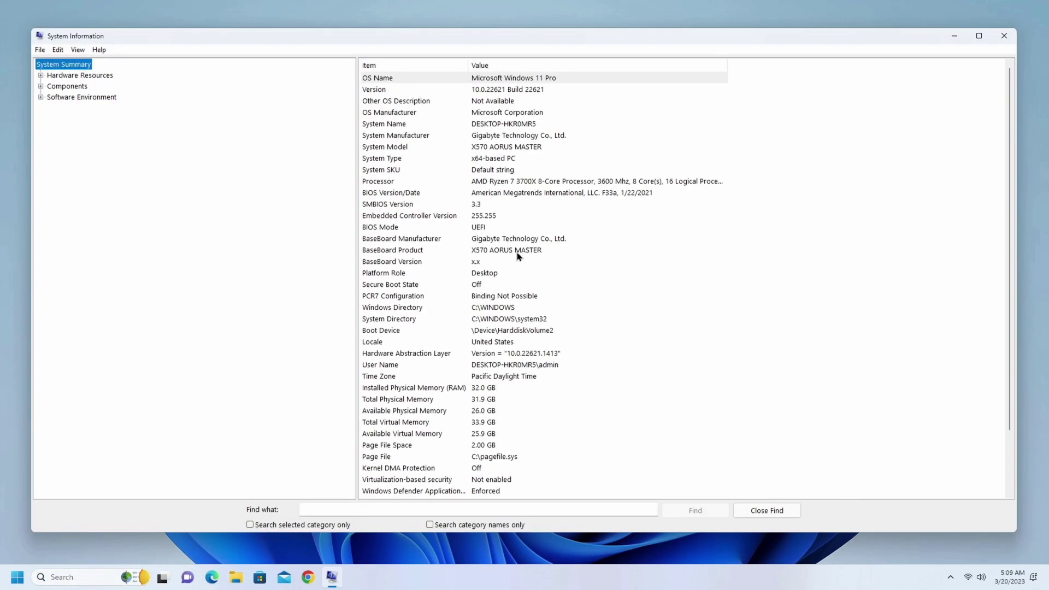
mouse_move(928, 97)
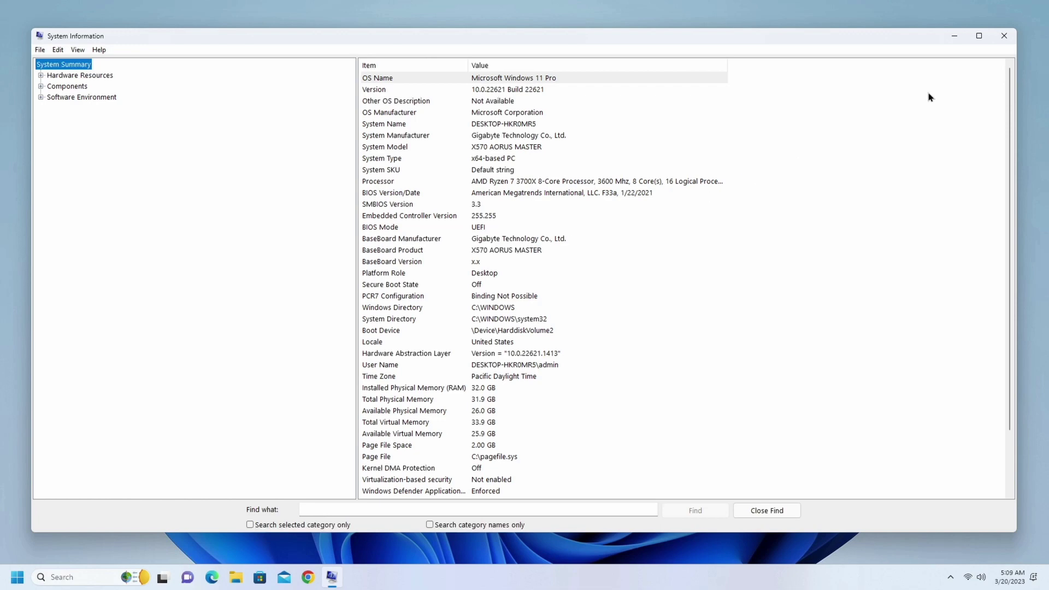
Close System Information and launch Chrome to reach the X570 AORUS MASTER product page
click(1004, 37)
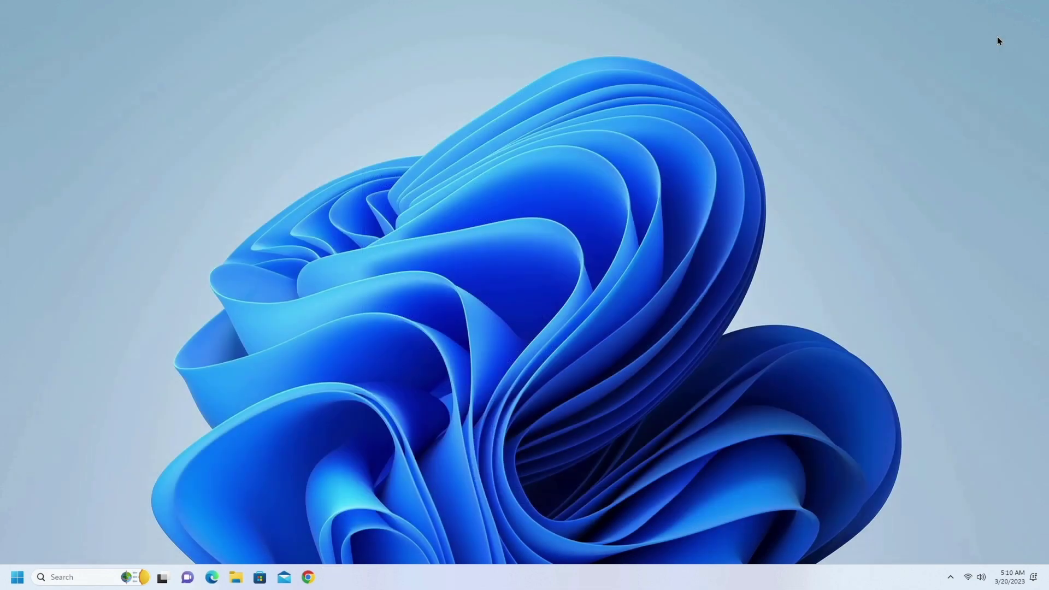
mouse_move(292, 510)
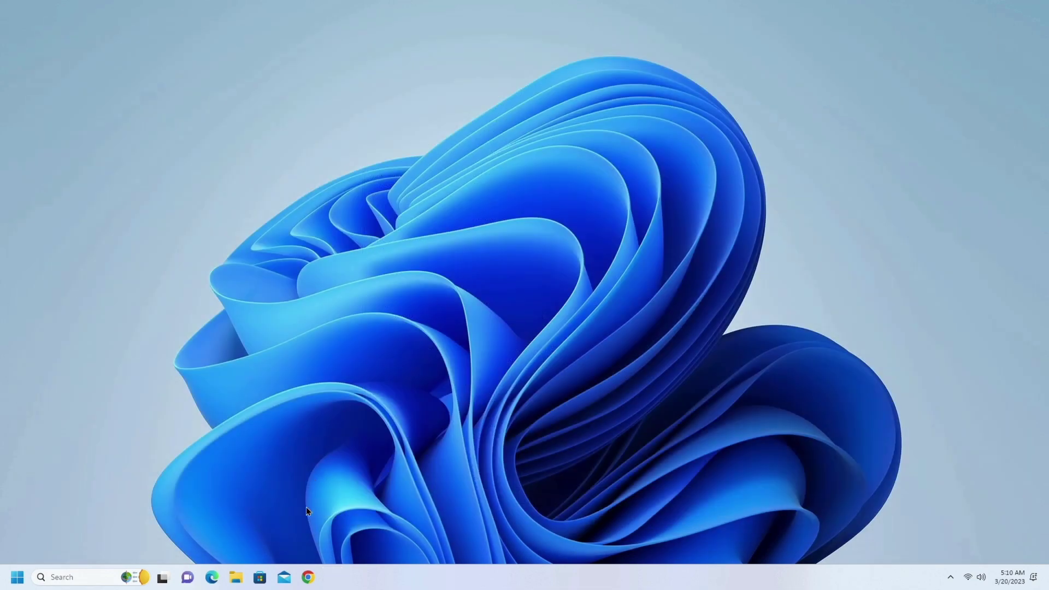
mouse_move(306, 581)
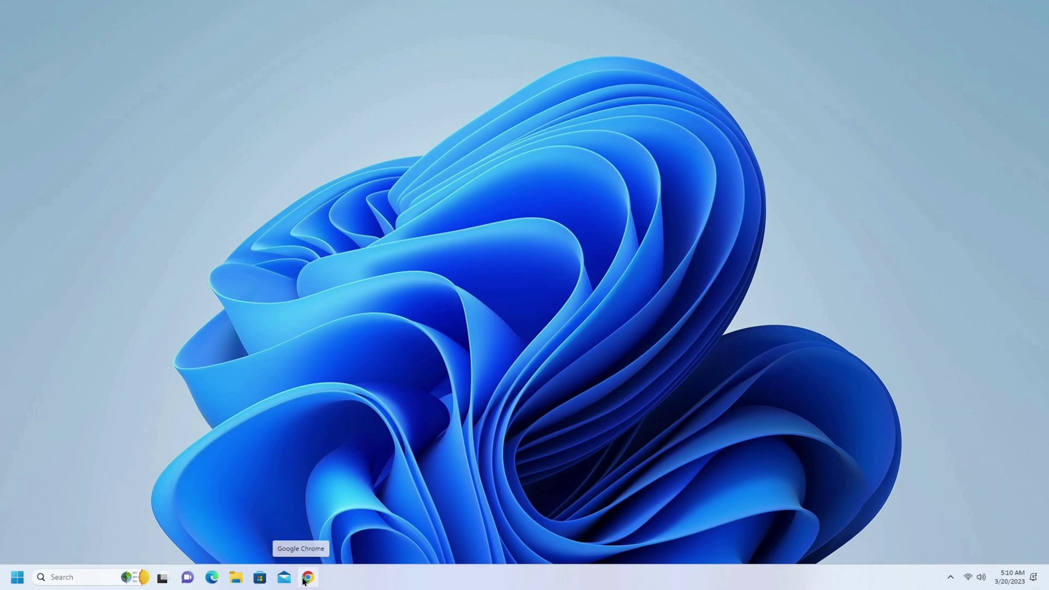
click(304, 574)
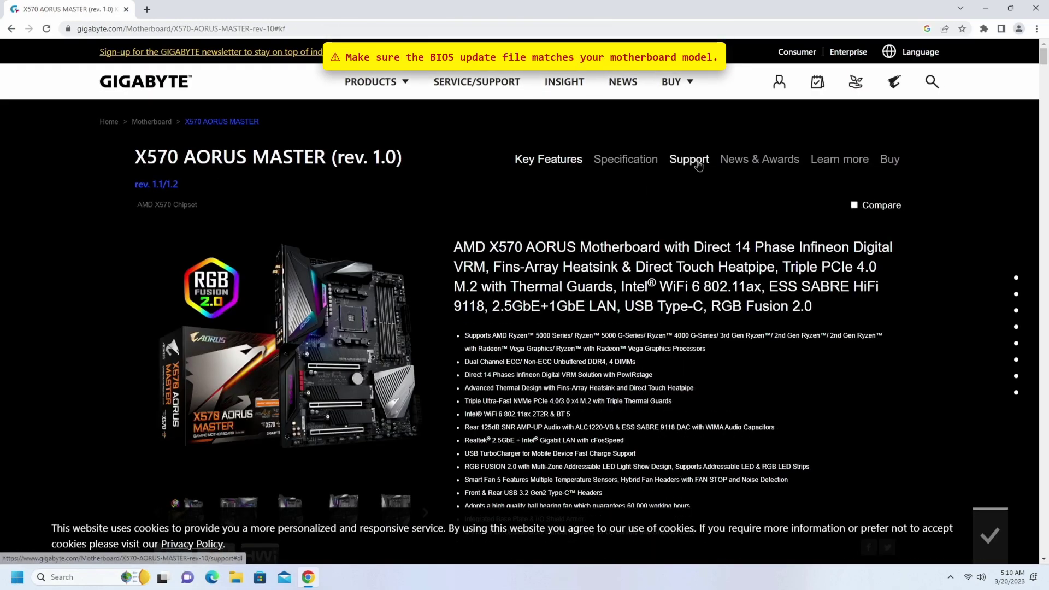
Show the Support downloads filtered to Windows 11 64bit and scroll to the BIOS category
click(688, 160)
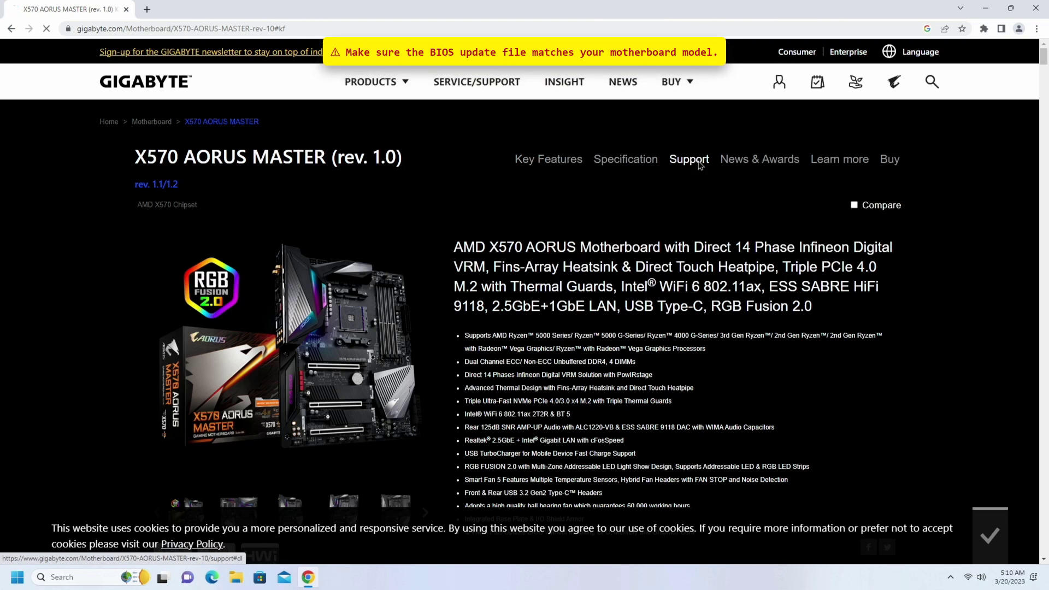
click(689, 160)
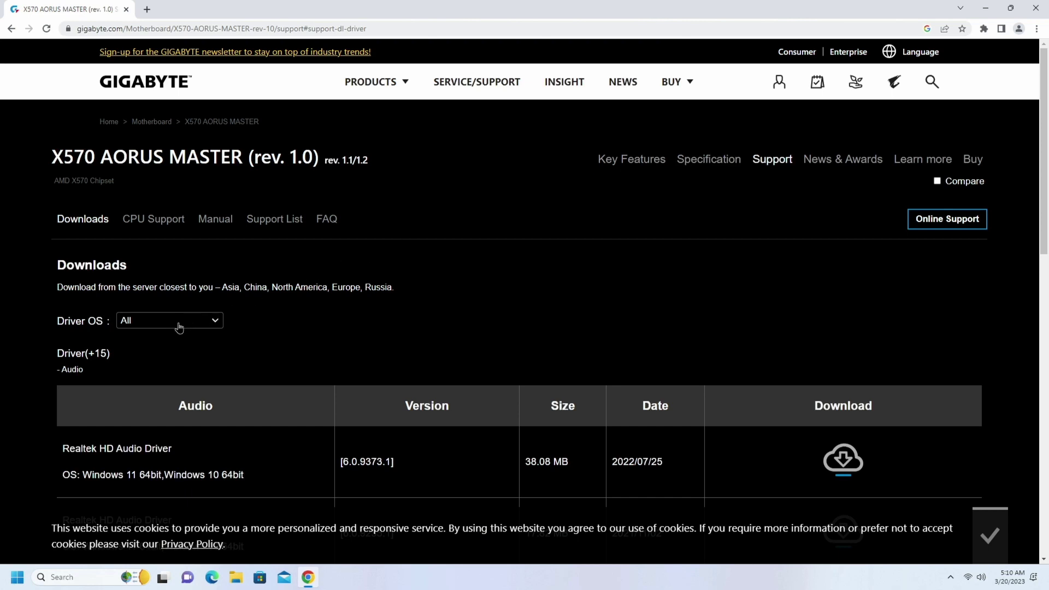
click(170, 321)
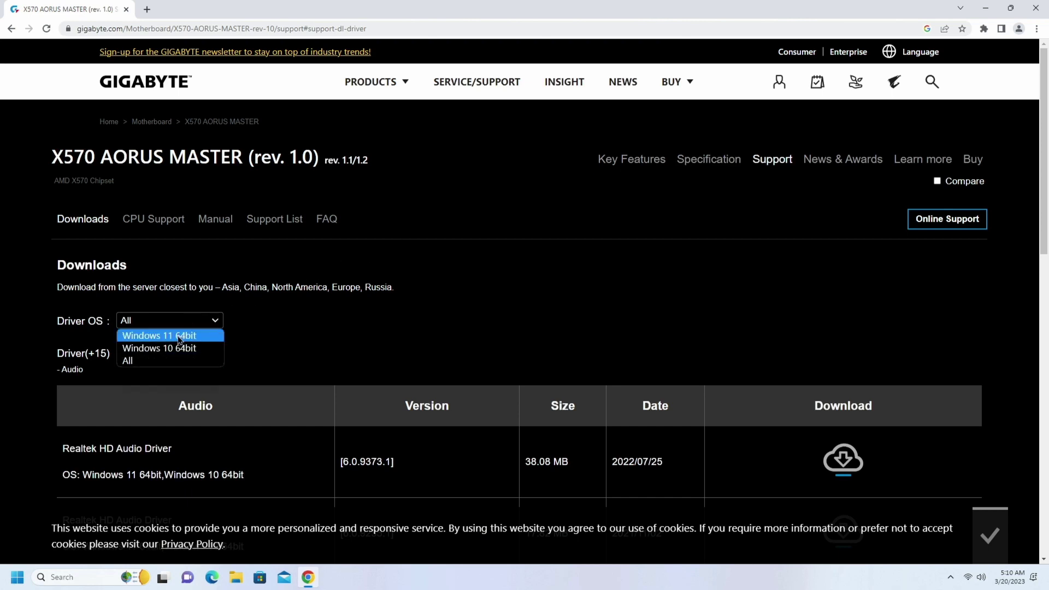
click(158, 336)
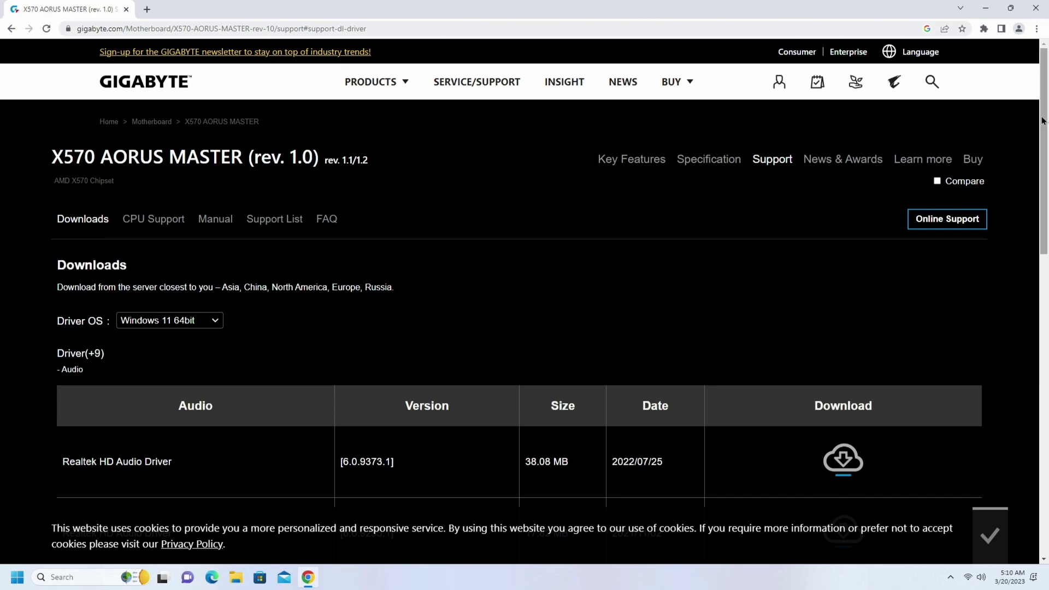
scroll(down, 3)
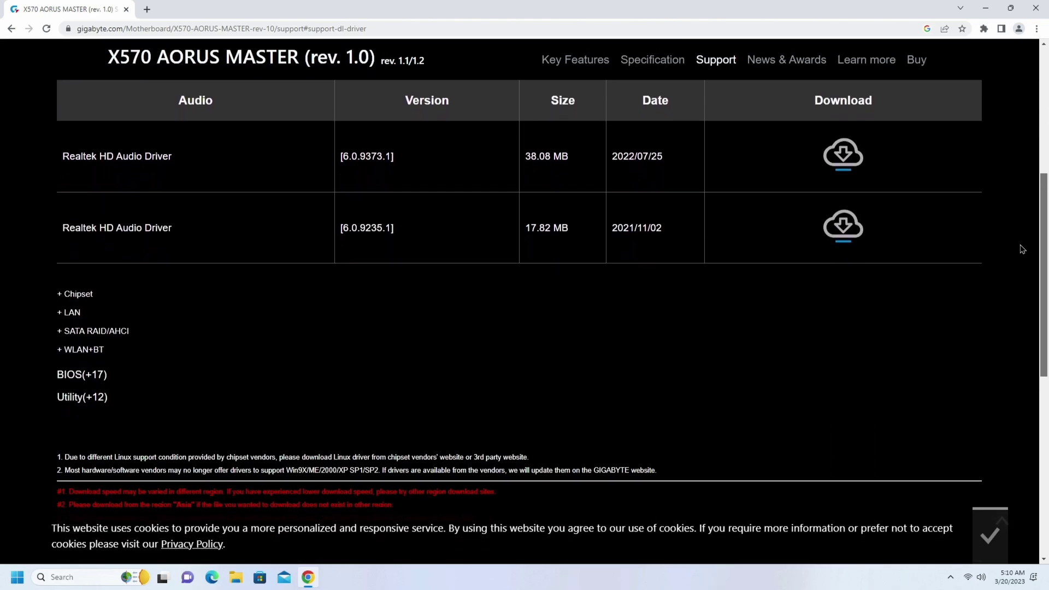
scroll(down, 3)
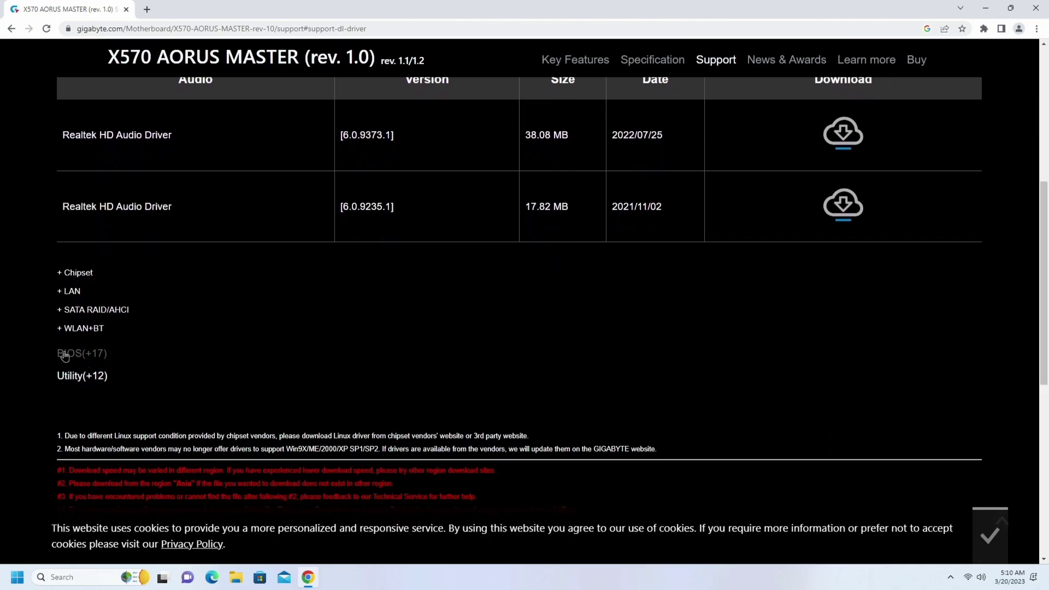
Expand the BIOS list and start downloading the F37b BIOS zip package
click(76, 354)
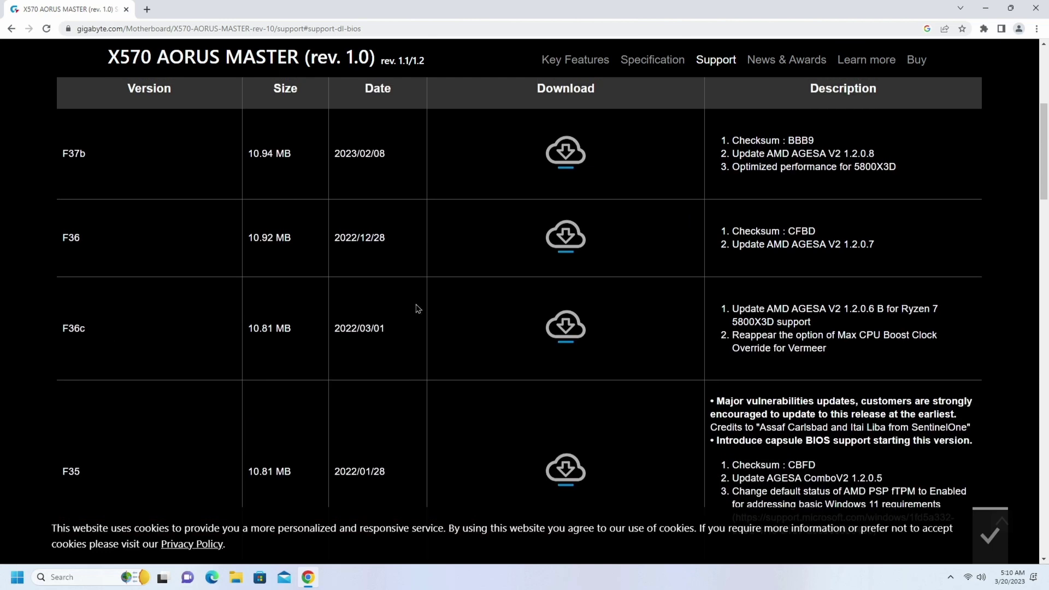
scroll(up, 3)
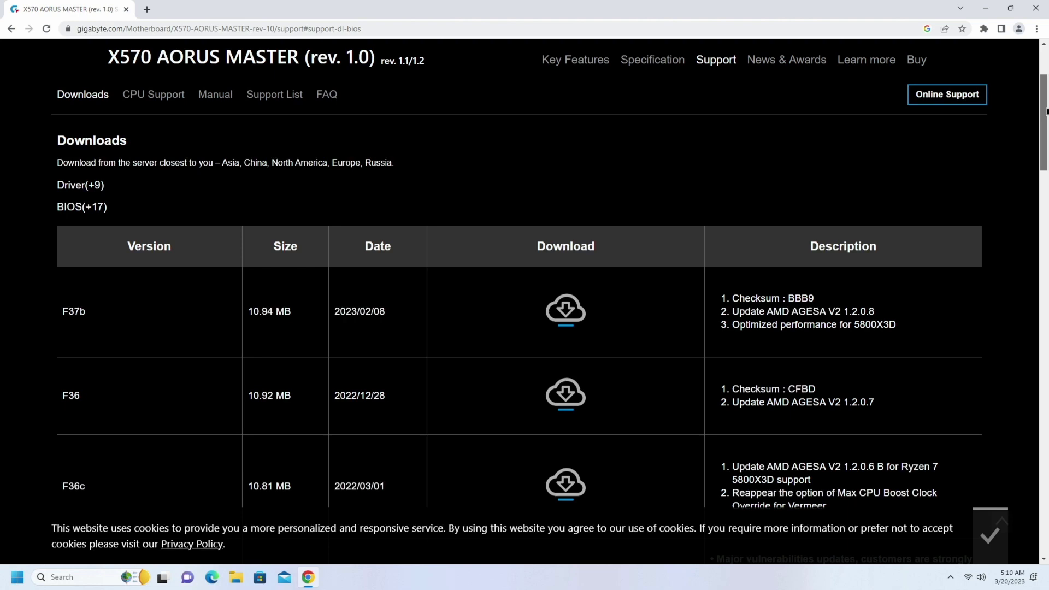
mouse_move(566, 308)
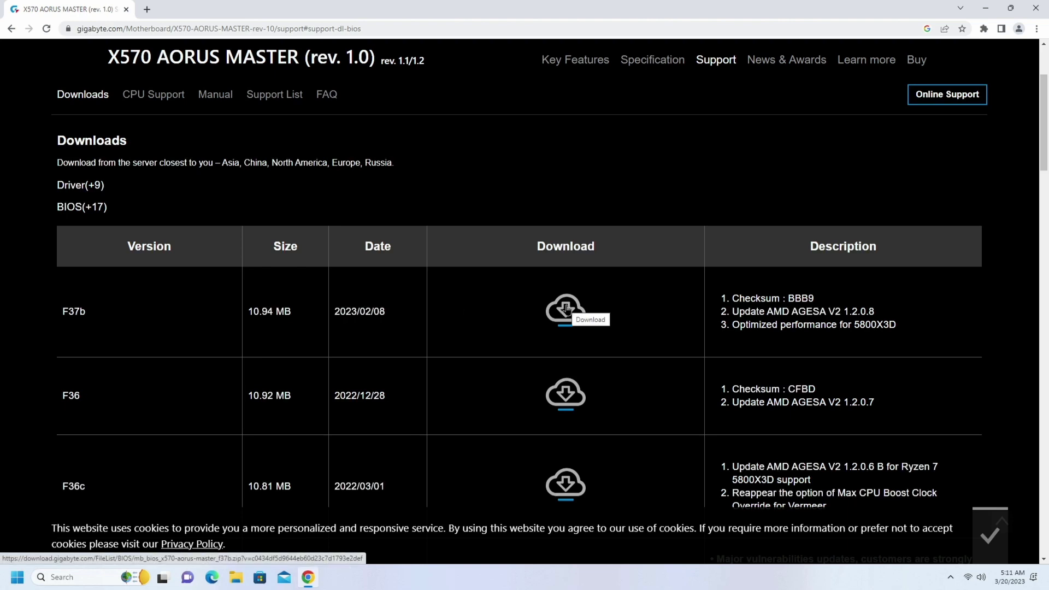
click(565, 308)
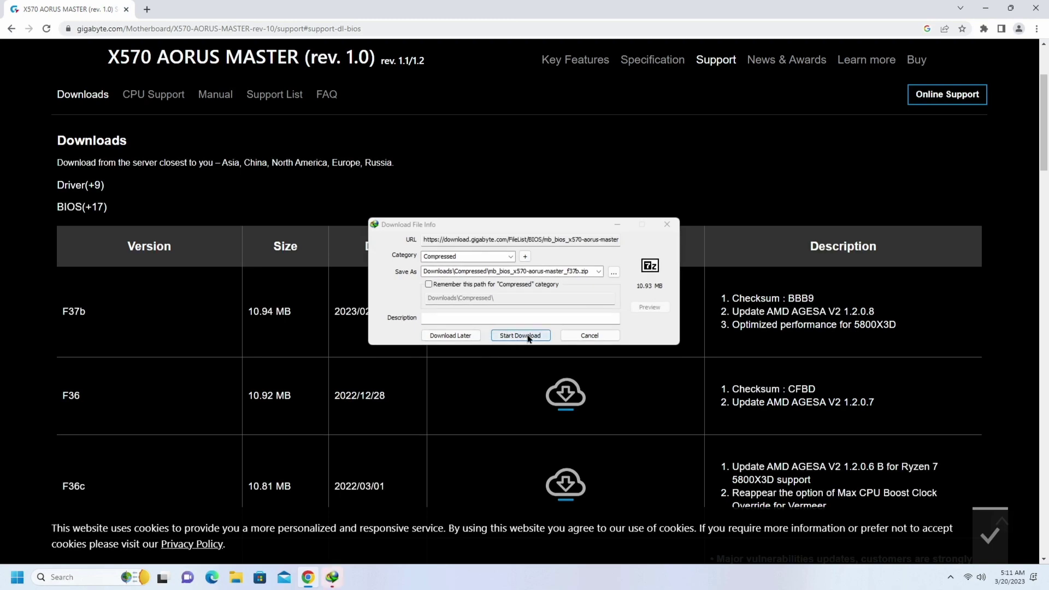
click(520, 335)
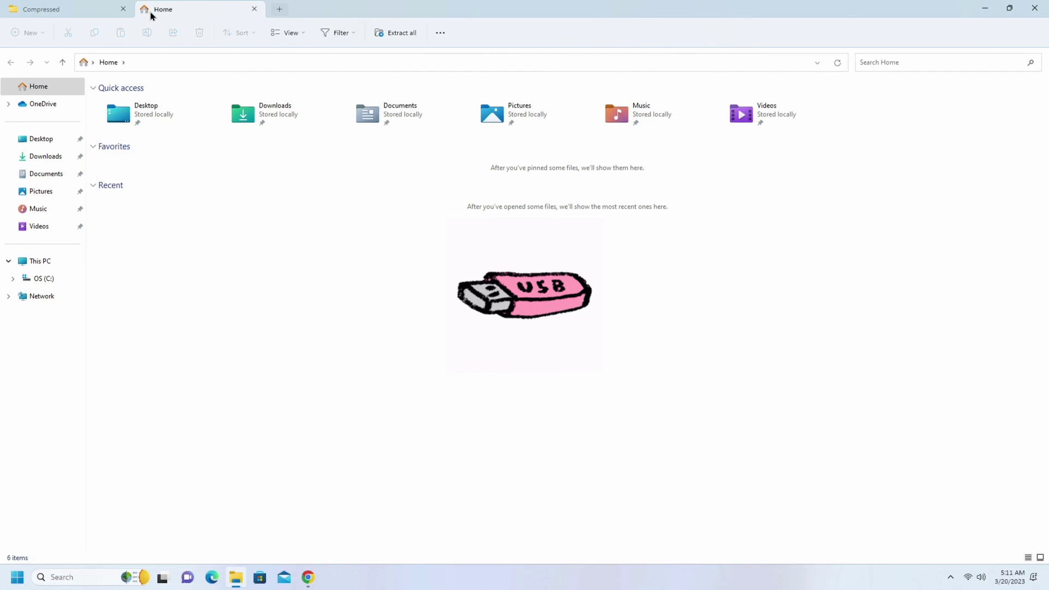
From This PC, bring up Format for USB Drive (D:) and choose the FAT32 file system
click(39, 261)
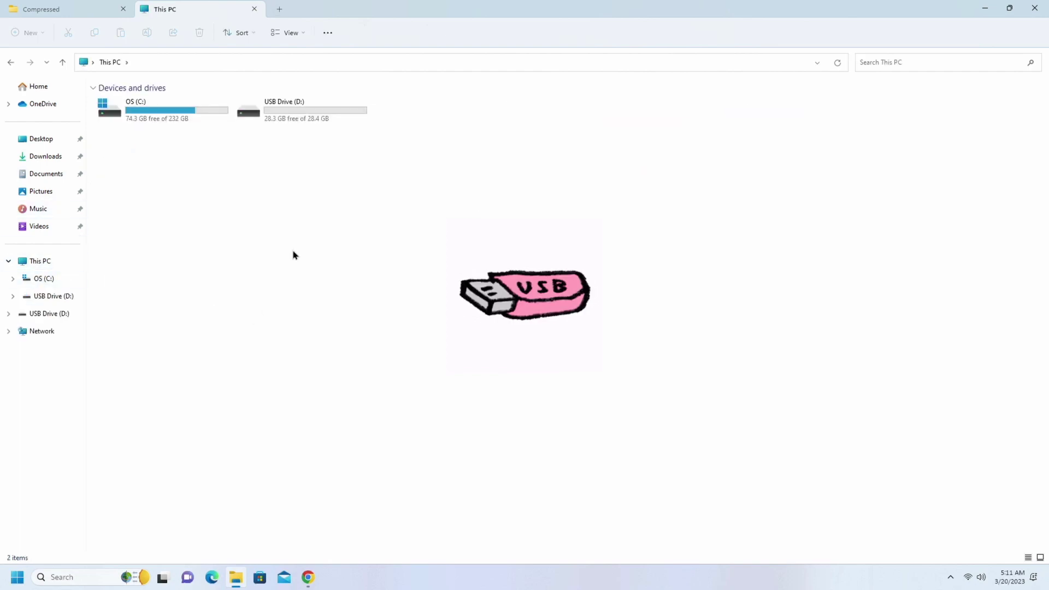
right_click(298, 109)
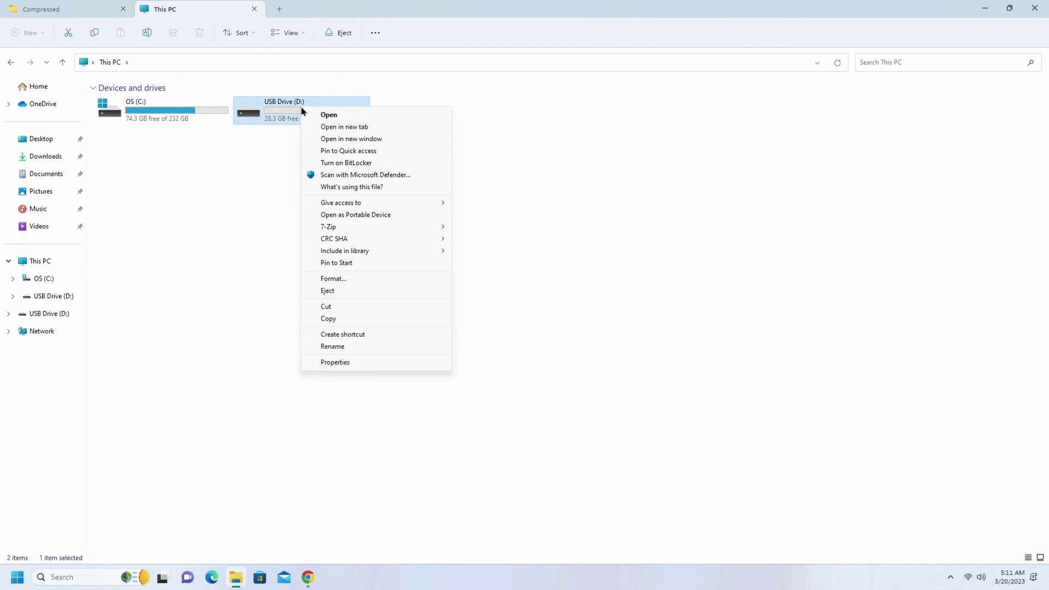
mouse_move(333, 282)
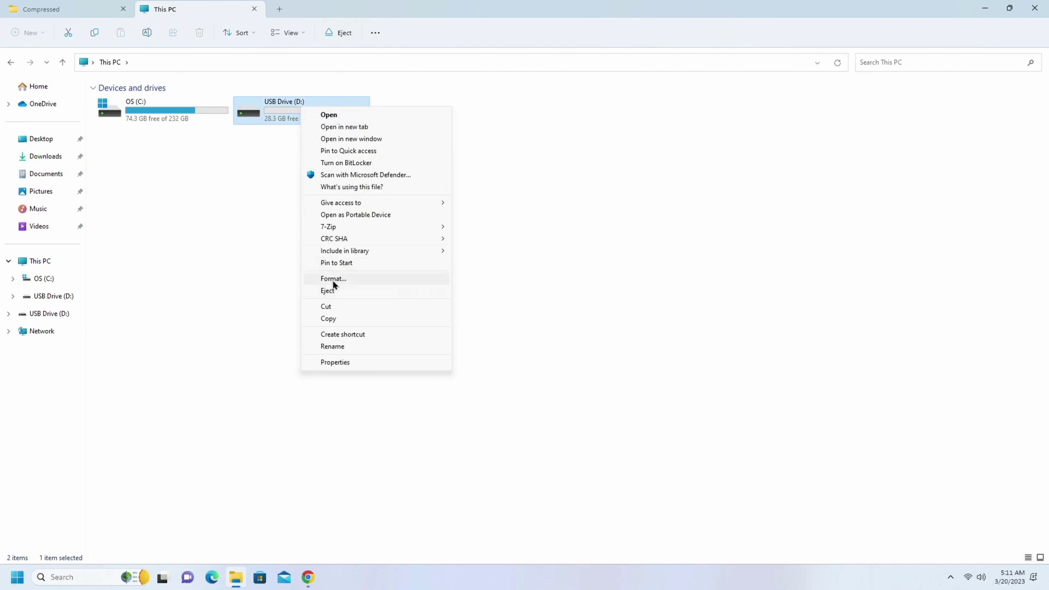
click(332, 279)
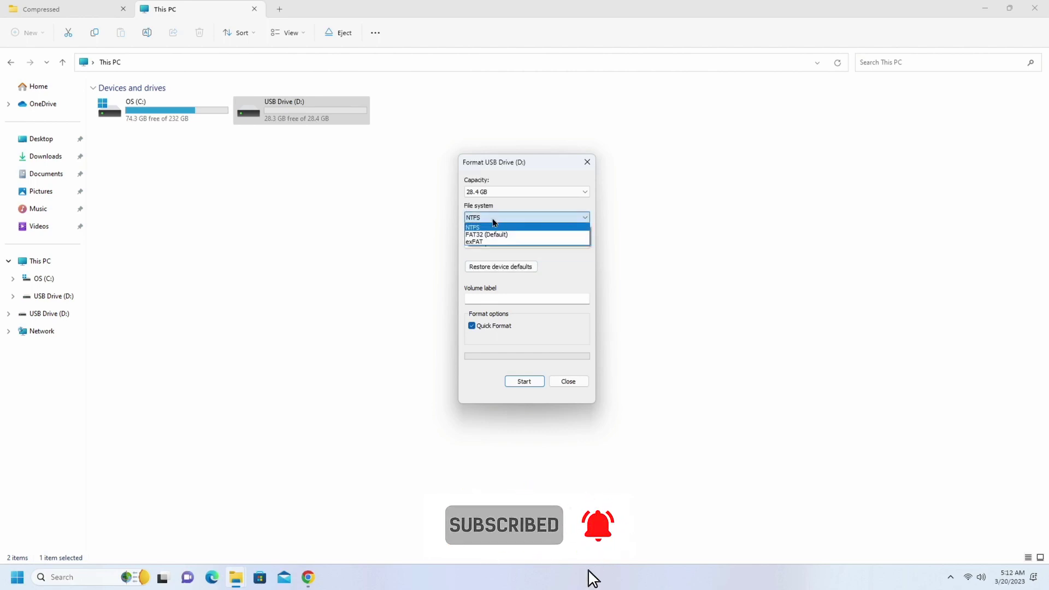
click(487, 235)
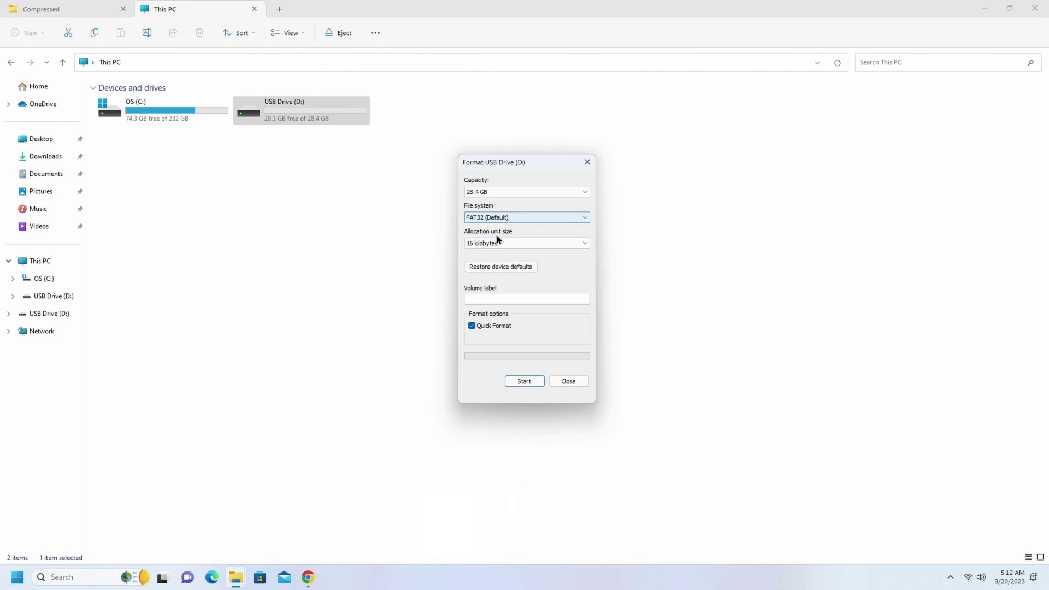
mouse_move(529, 389)
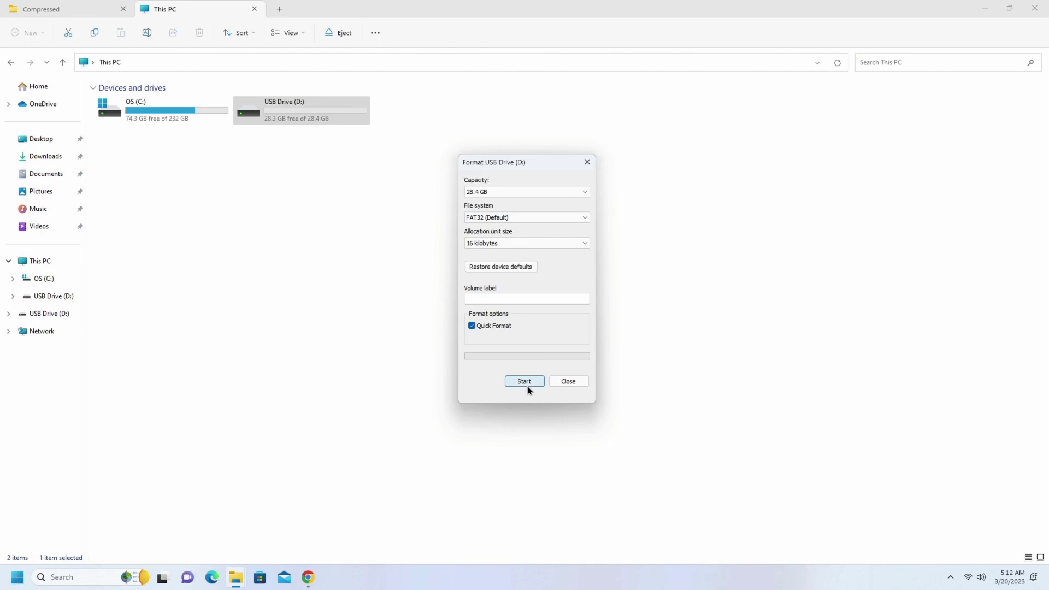
Run the quick format, confirming the data-erase warning, then close the format window
click(524, 381)
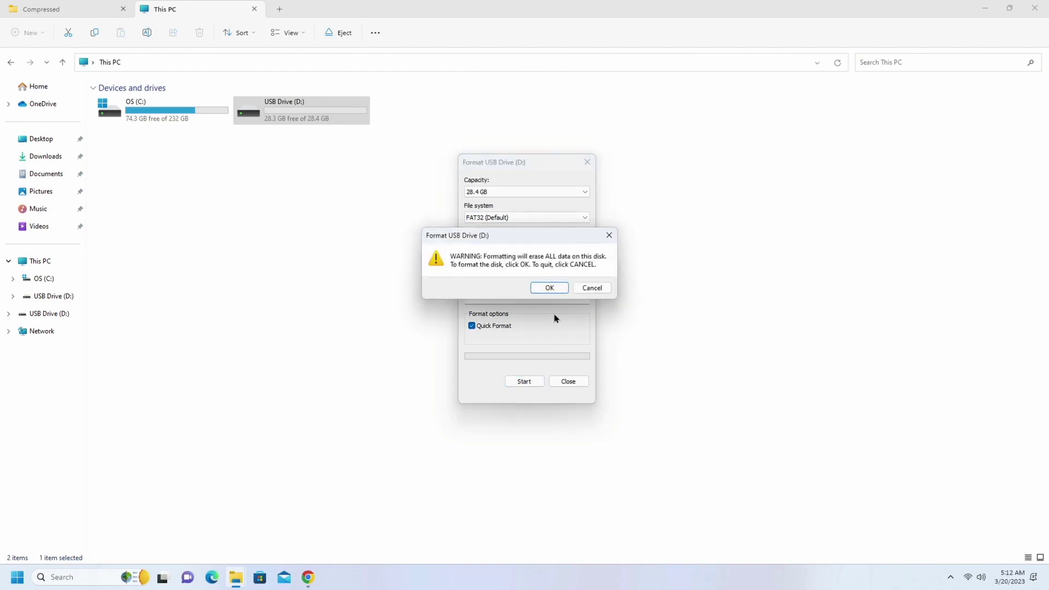
click(548, 287)
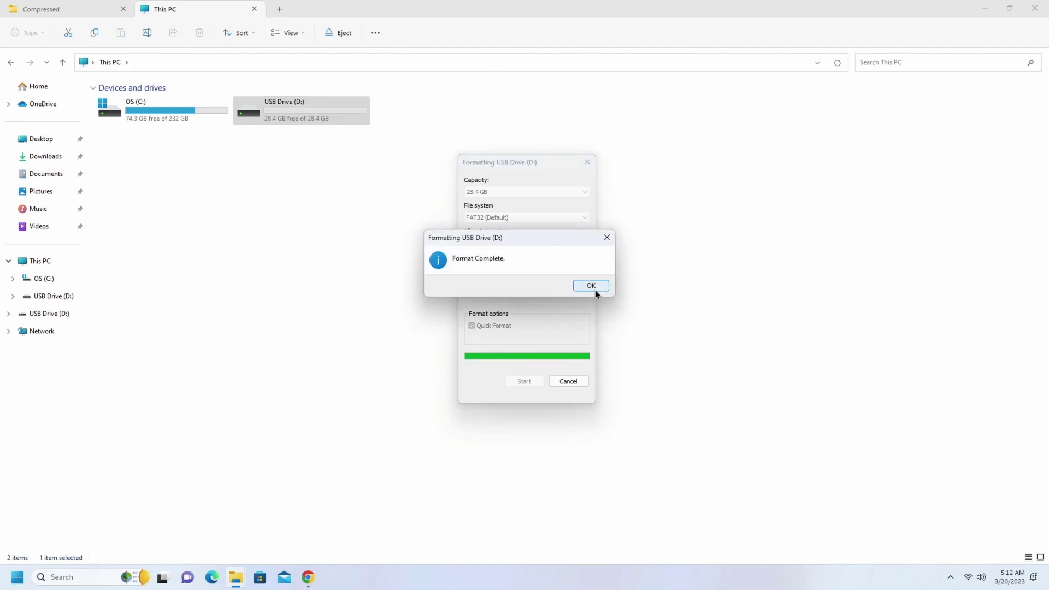
click(591, 286)
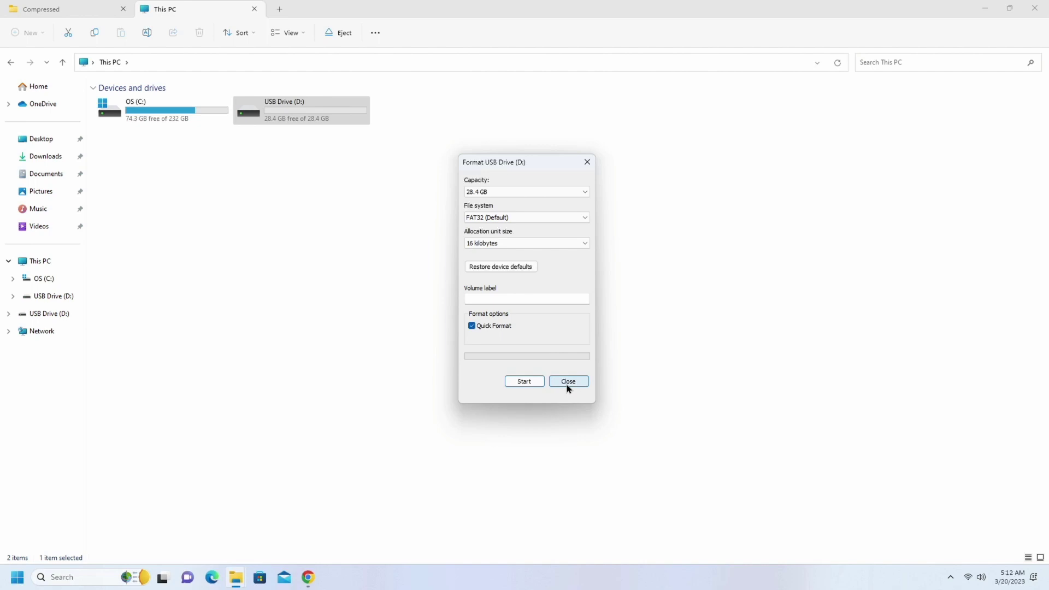
click(568, 382)
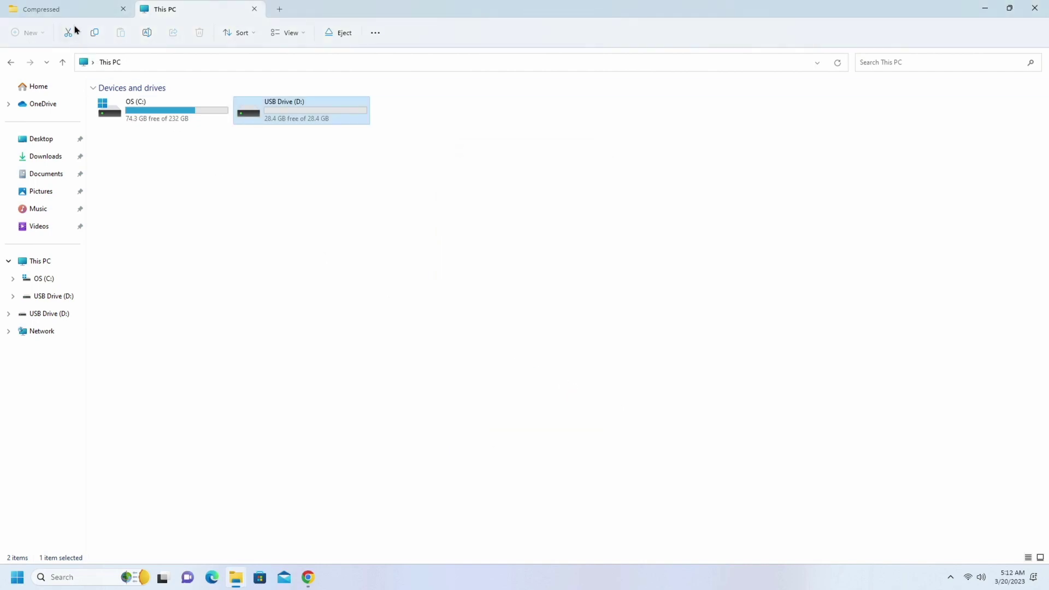
Copy the F37b BIOS zip from the Compressed downloads folder
click(41, 9)
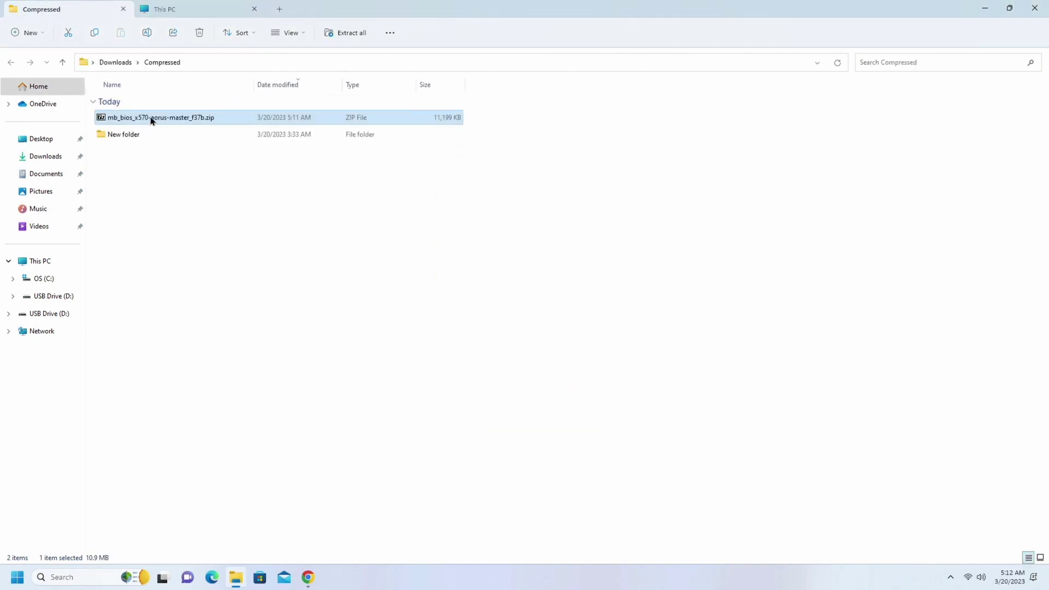
right_click(153, 118)
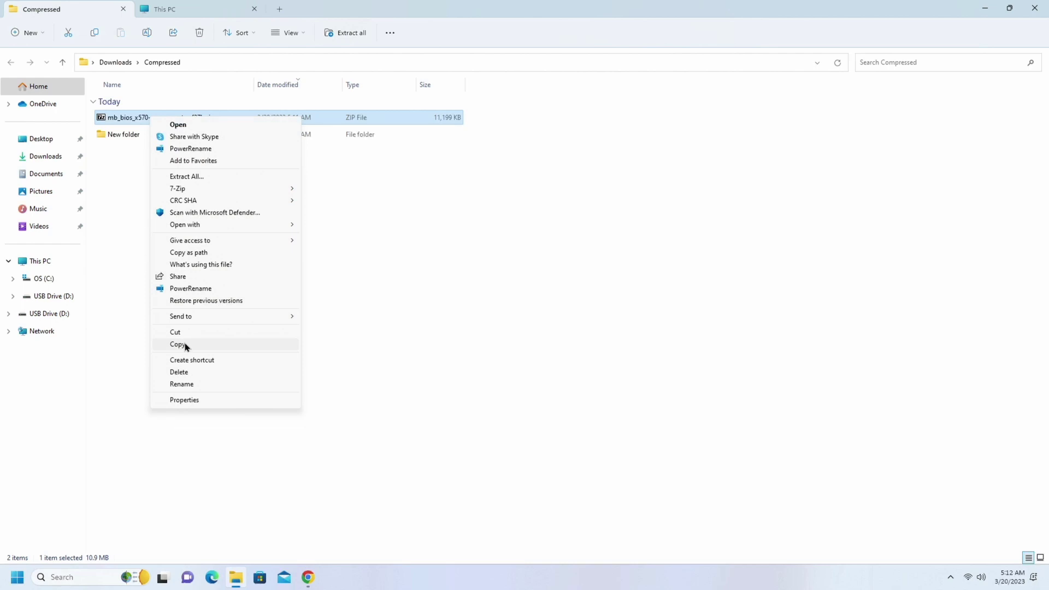
click(174, 344)
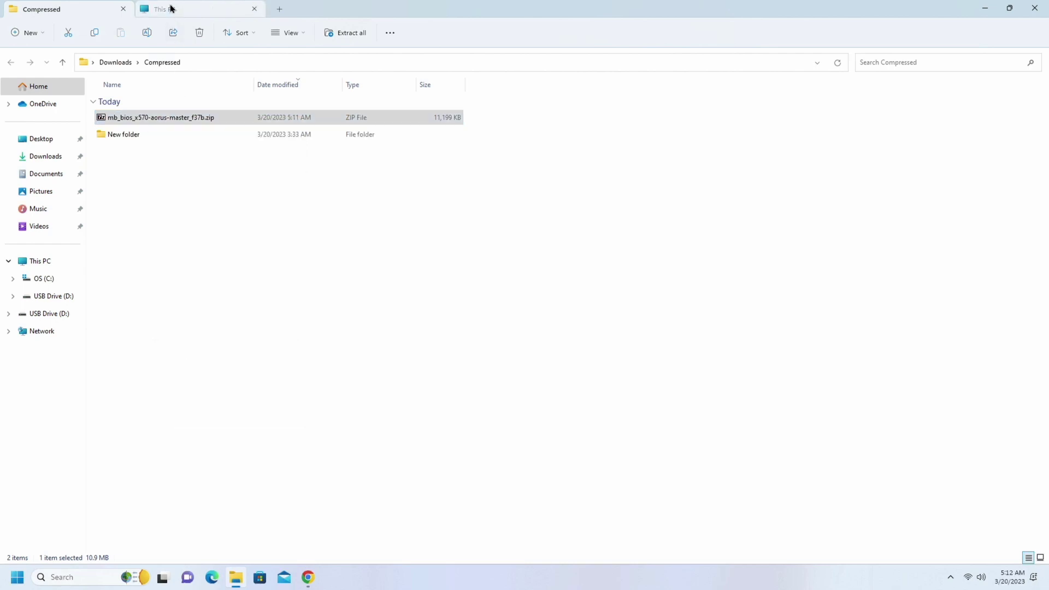
Paste the BIOS zip onto the empty USB Drive (D:)
click(174, 9)
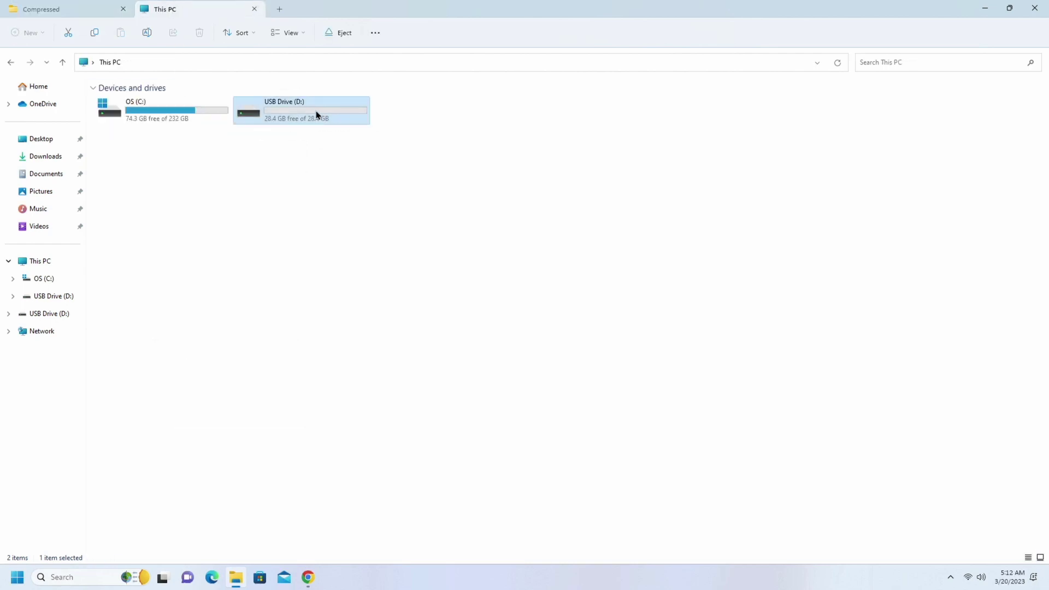
double_click(314, 110)
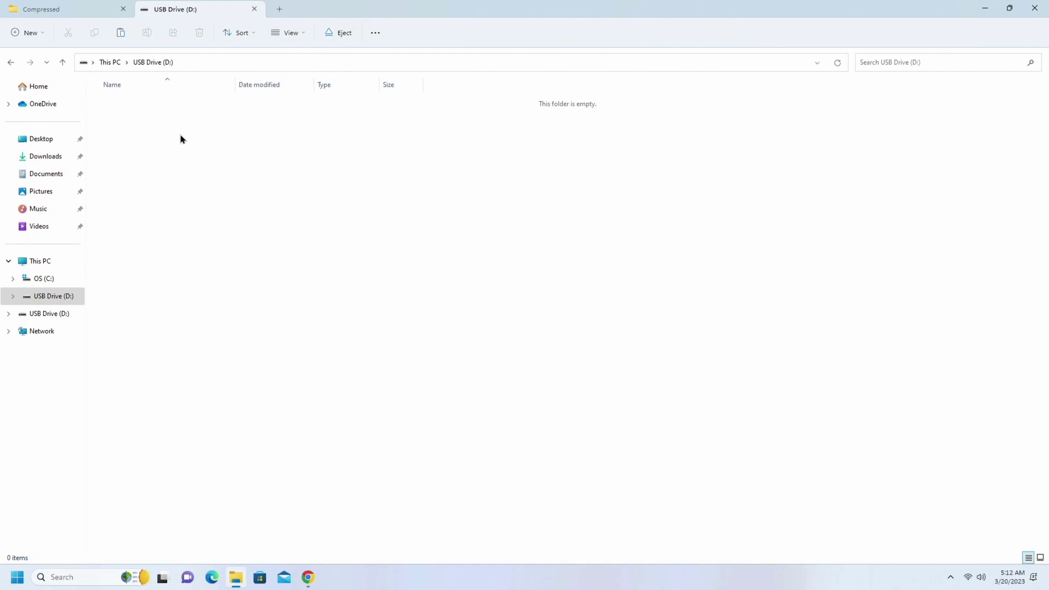
right_click(212, 215)
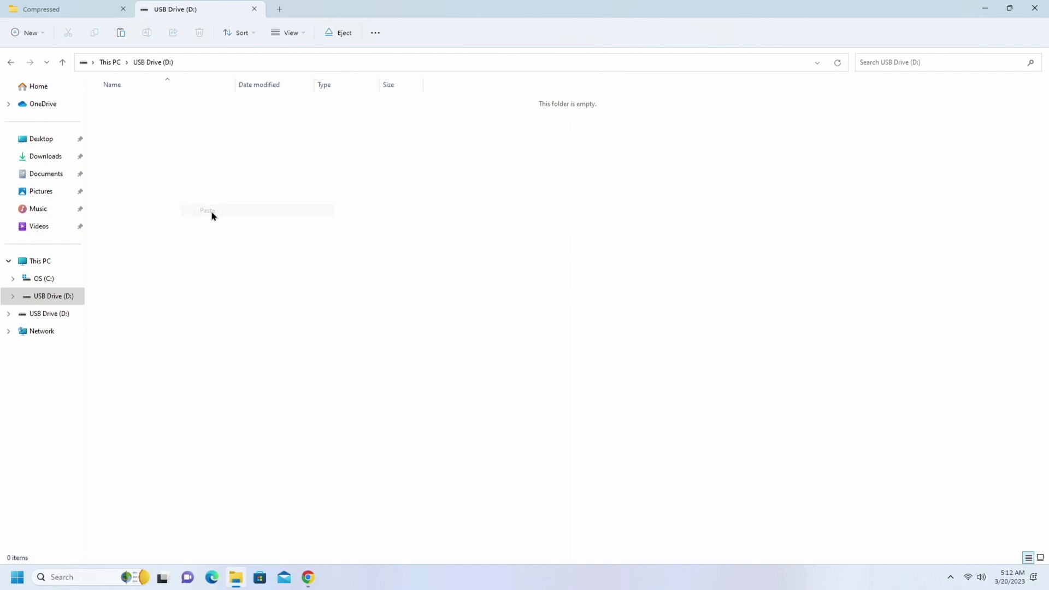
click(208, 211)
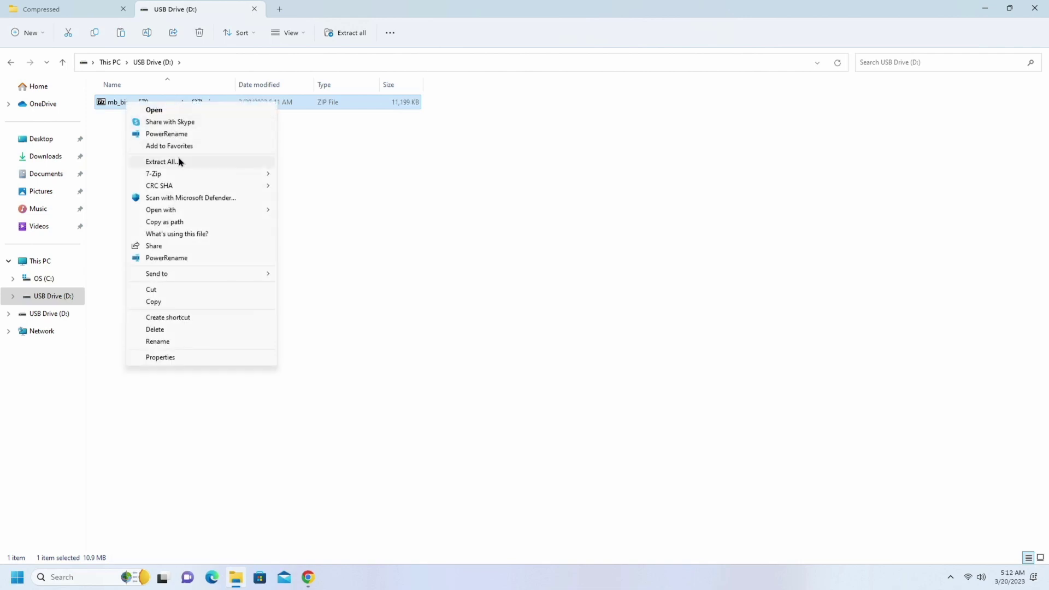
mouse_move(183, 164)
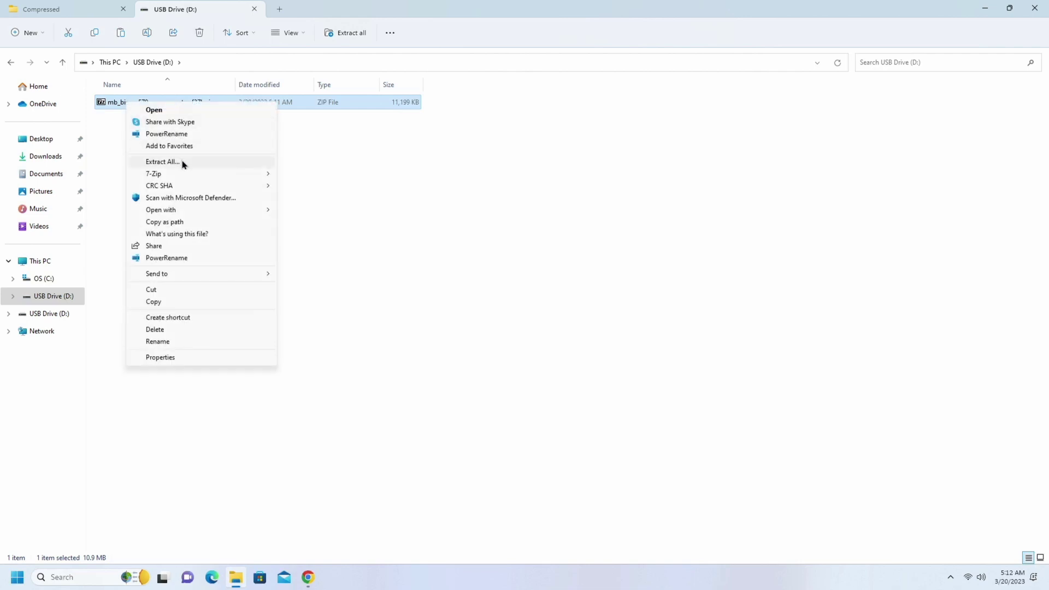
Extract the zip into the suggested mb_bios_x570-aorus-master_f37b folder on the USB drive
click(162, 162)
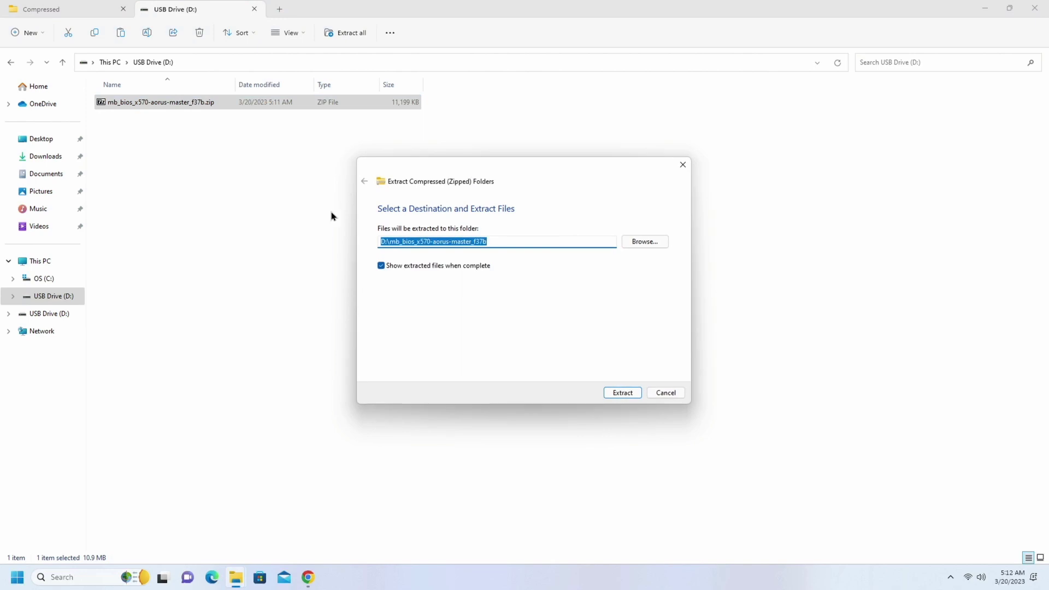
click(621, 392)
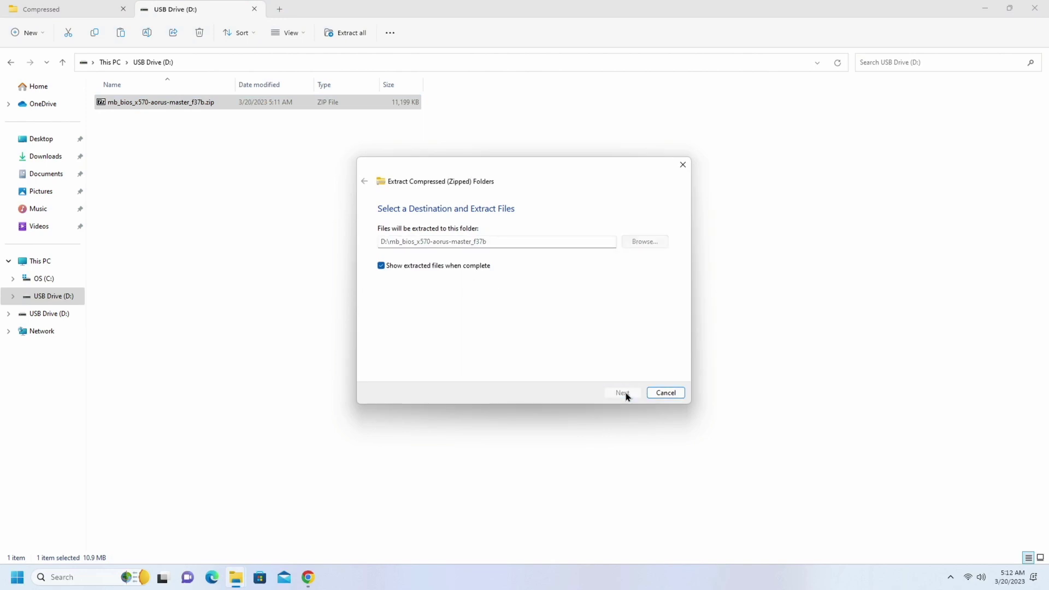
click(623, 392)
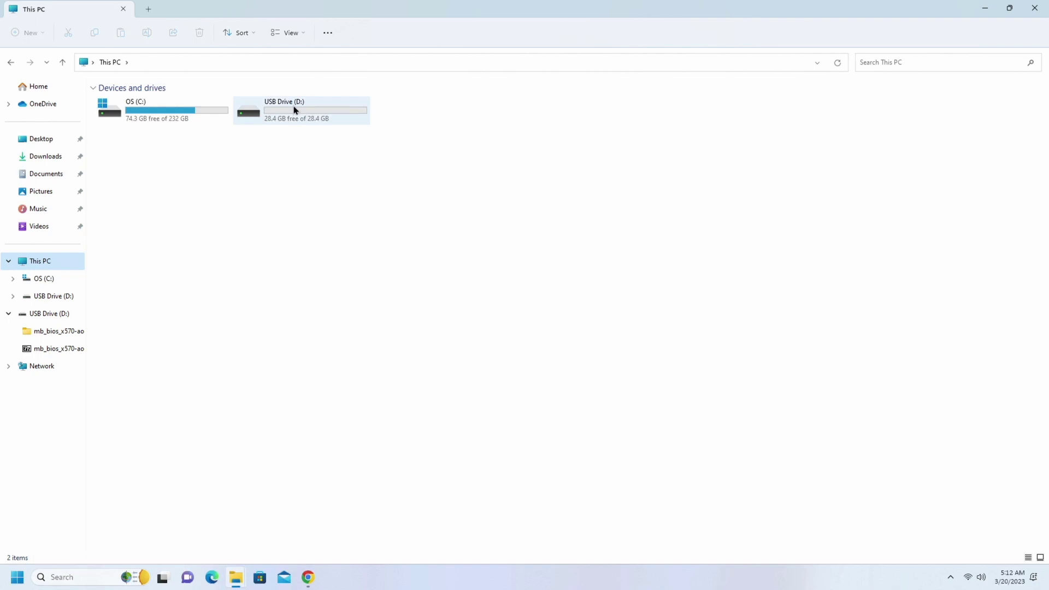
double_click(295, 110)
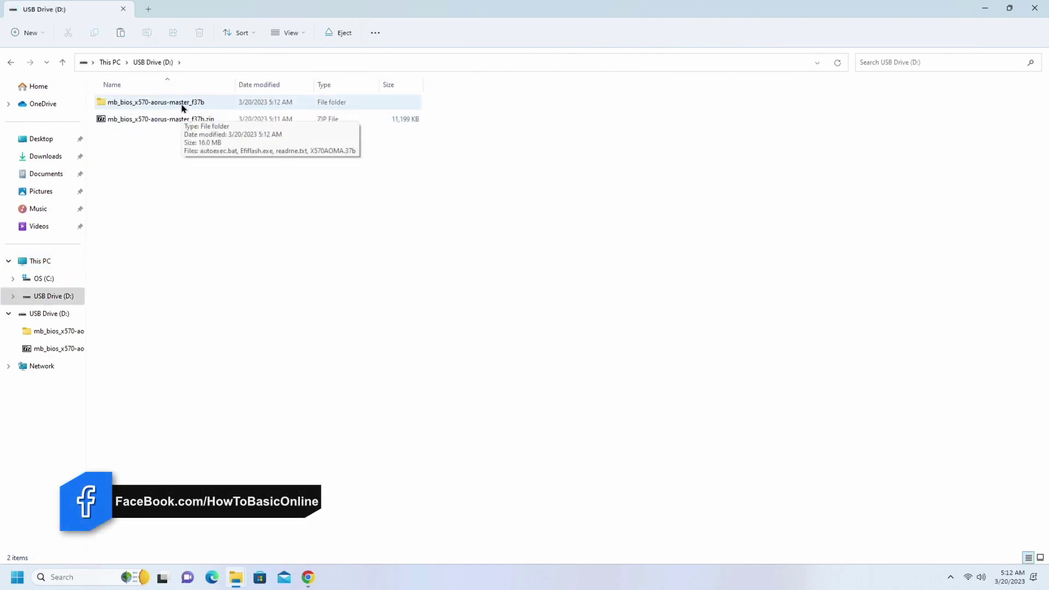
Permanently delete the leftover zip from the USB drive
right_click(136, 118)
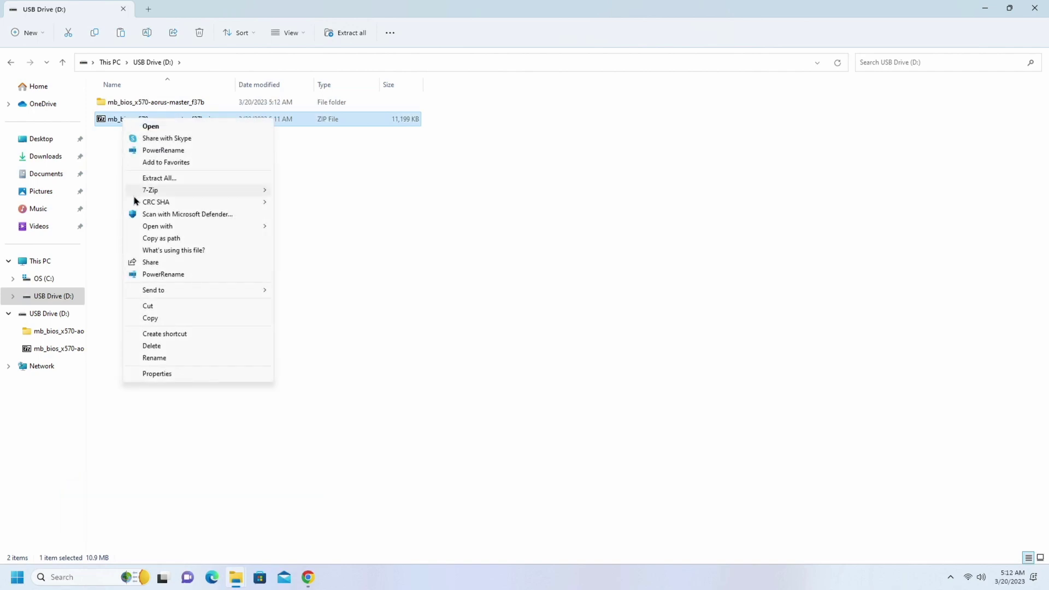
click(152, 345)
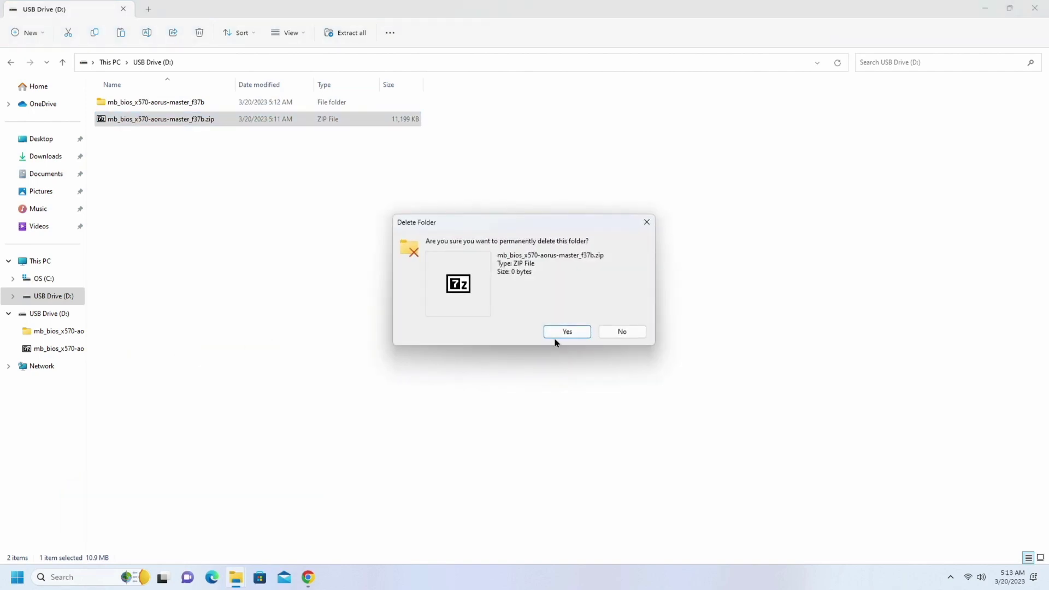
click(566, 332)
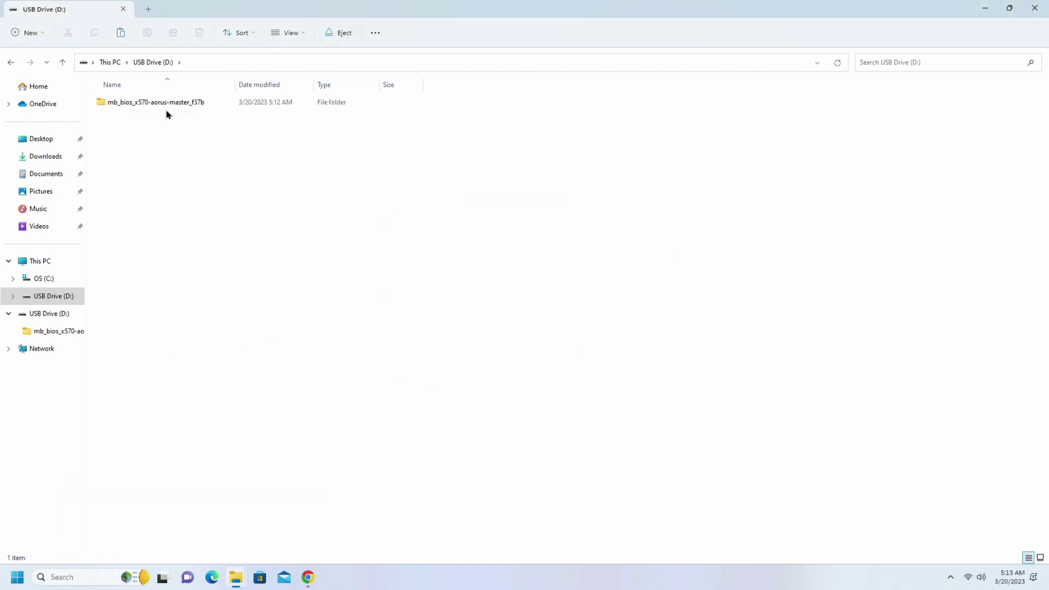
double_click(155, 103)
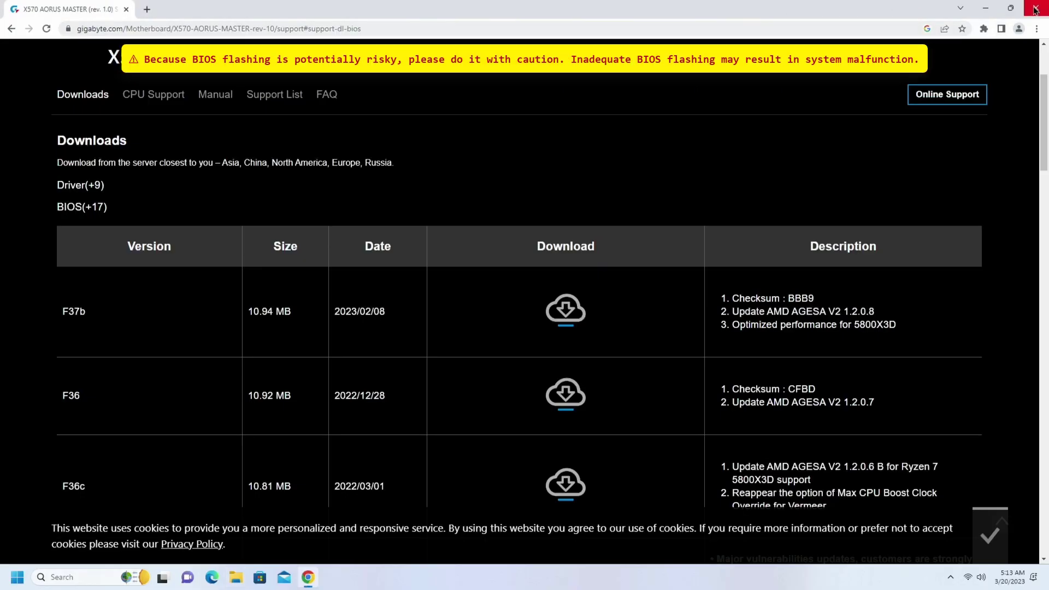
Close Chrome and restart the PC from the Start menu's Power button
click(1038, 7)
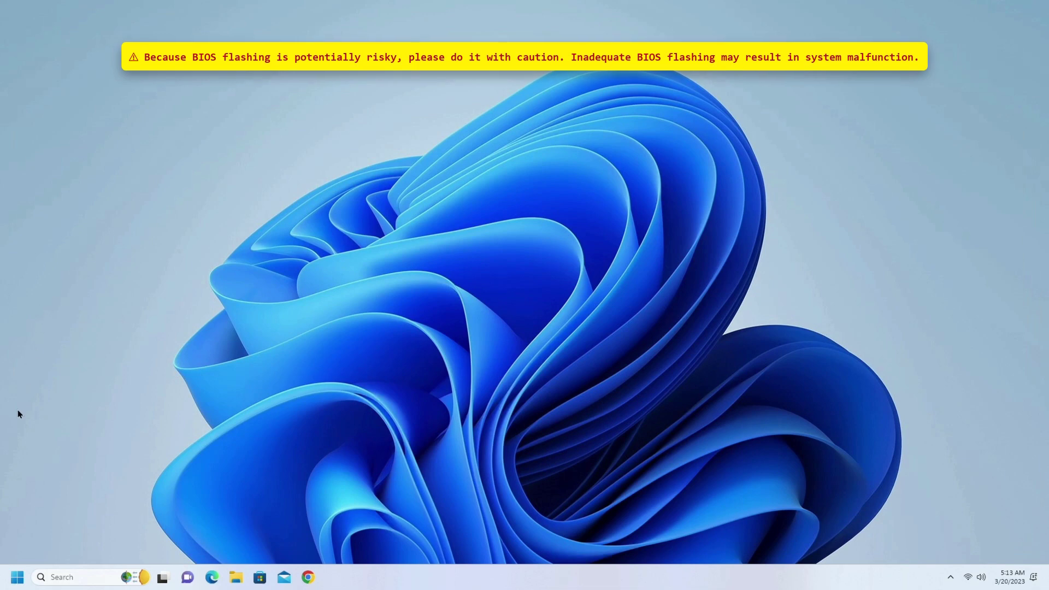
click(20, 577)
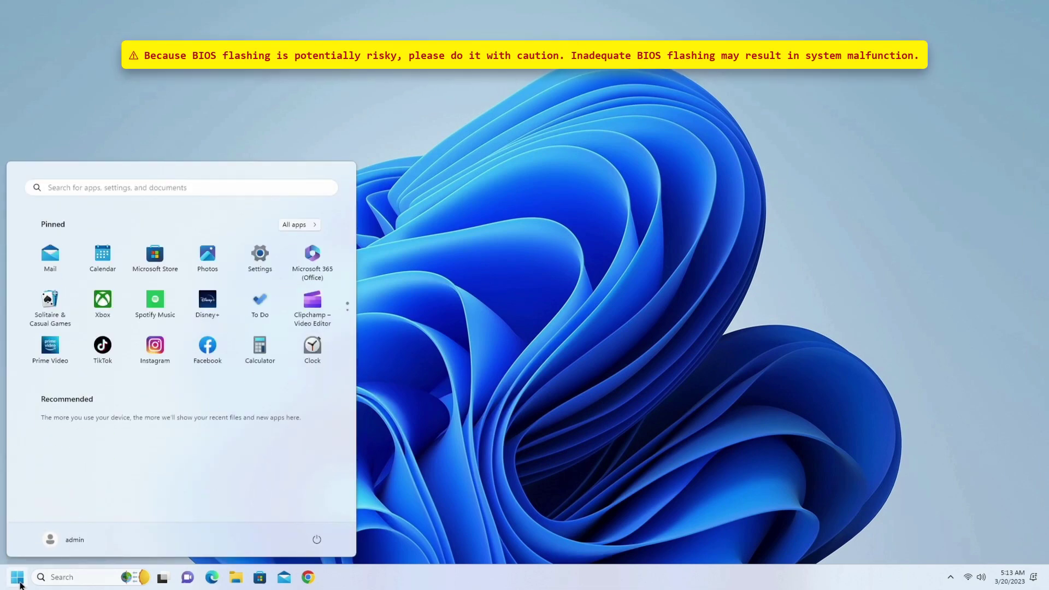
click(316, 540)
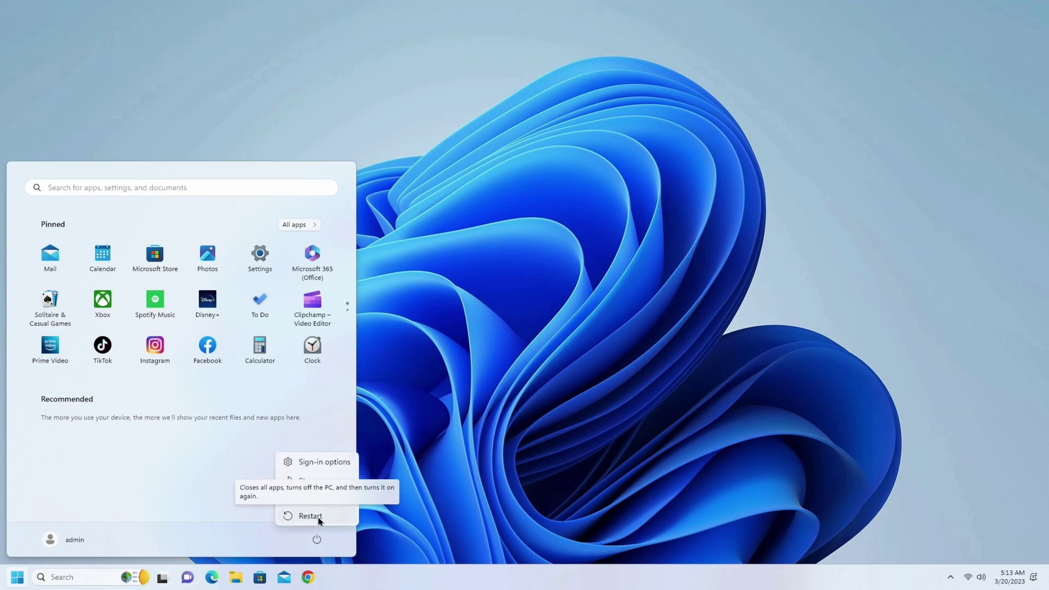
click(310, 515)
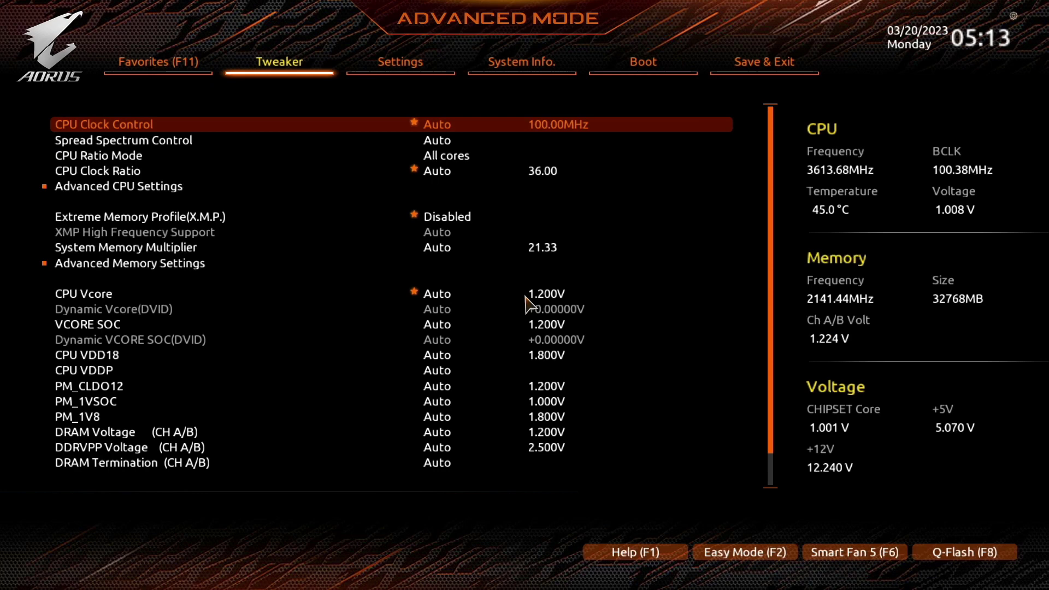
mouse_move(793, 343)
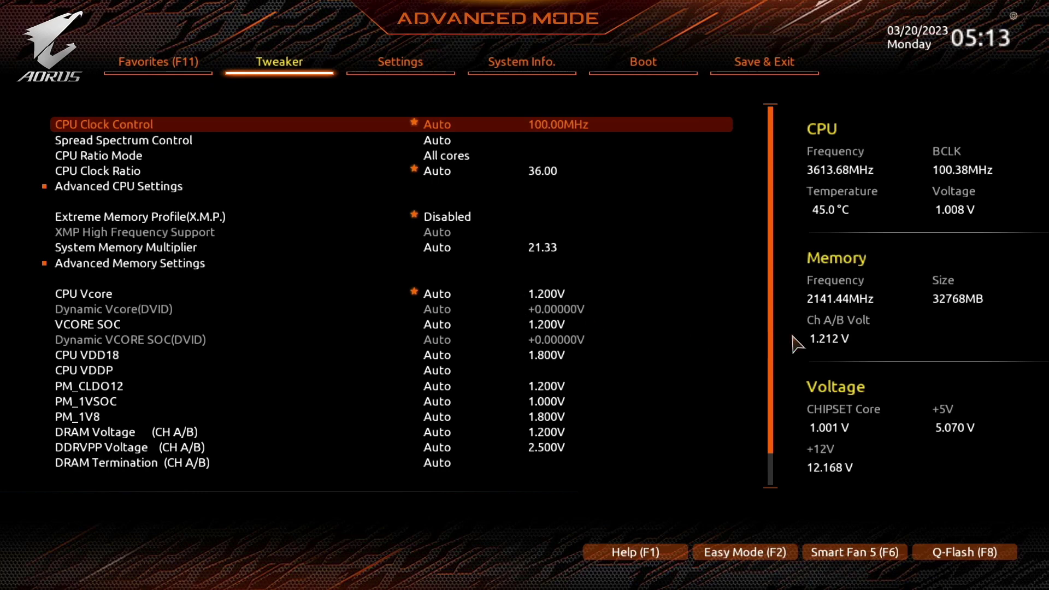
mouse_move(614, 371)
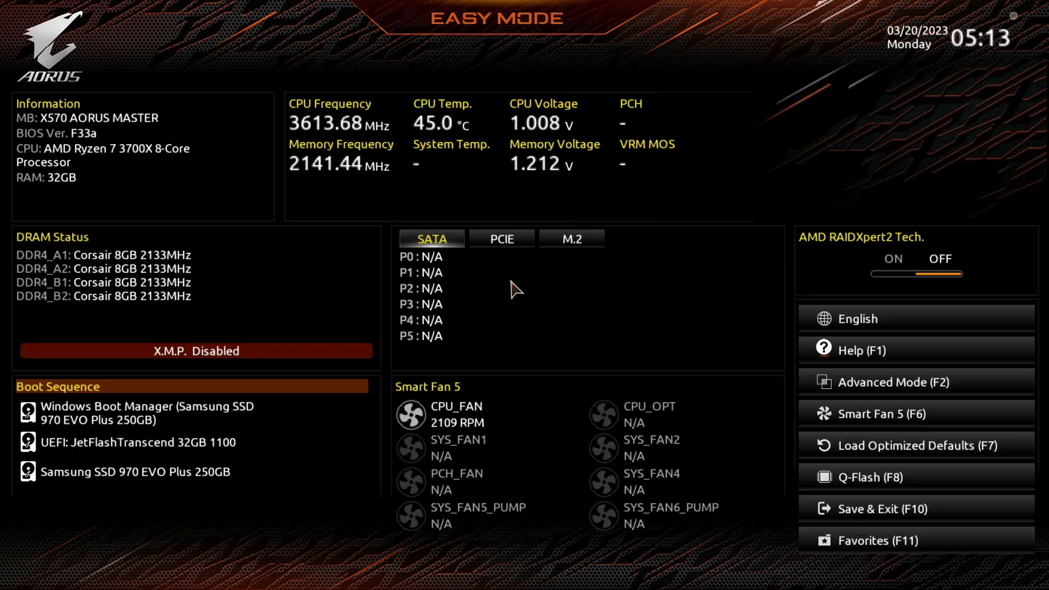
mouse_move(690, 343)
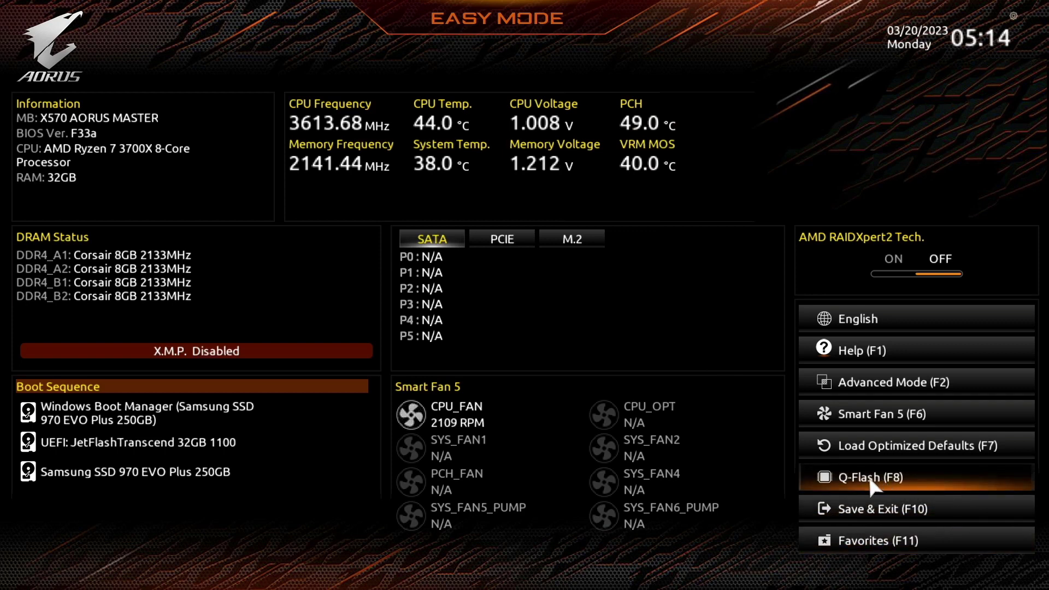
Launch Q-Flash and begin Update BIOS so the USB drive is browsed
click(869, 478)
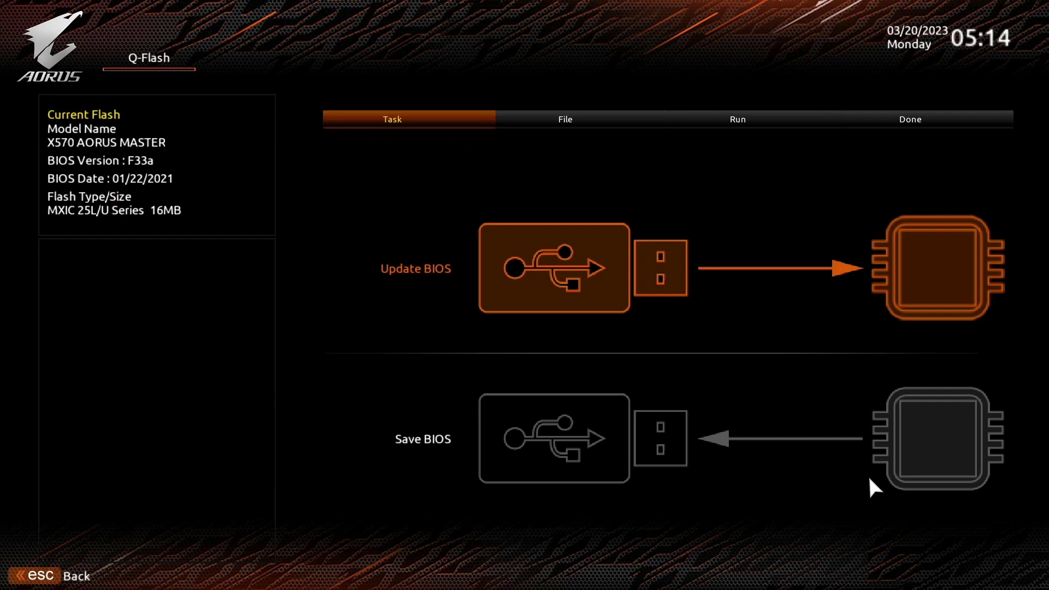
mouse_move(555, 377)
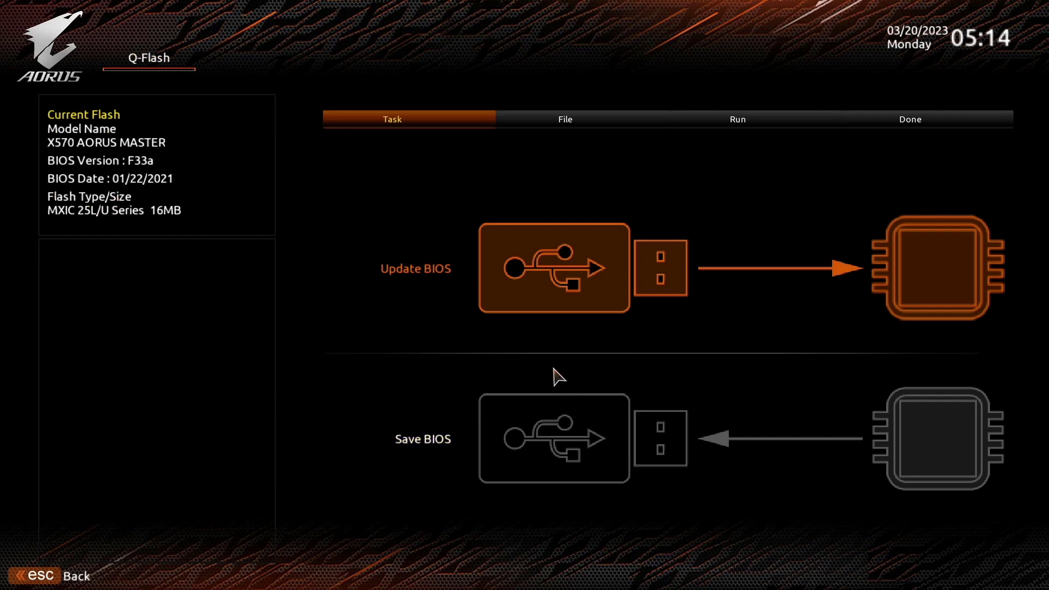
mouse_move(535, 276)
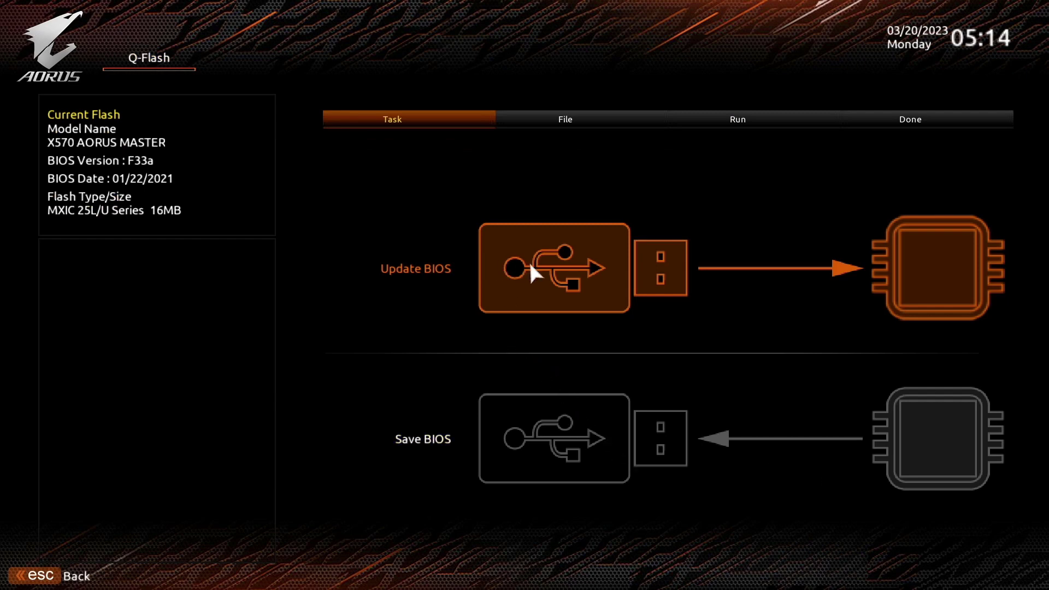
click(541, 269)
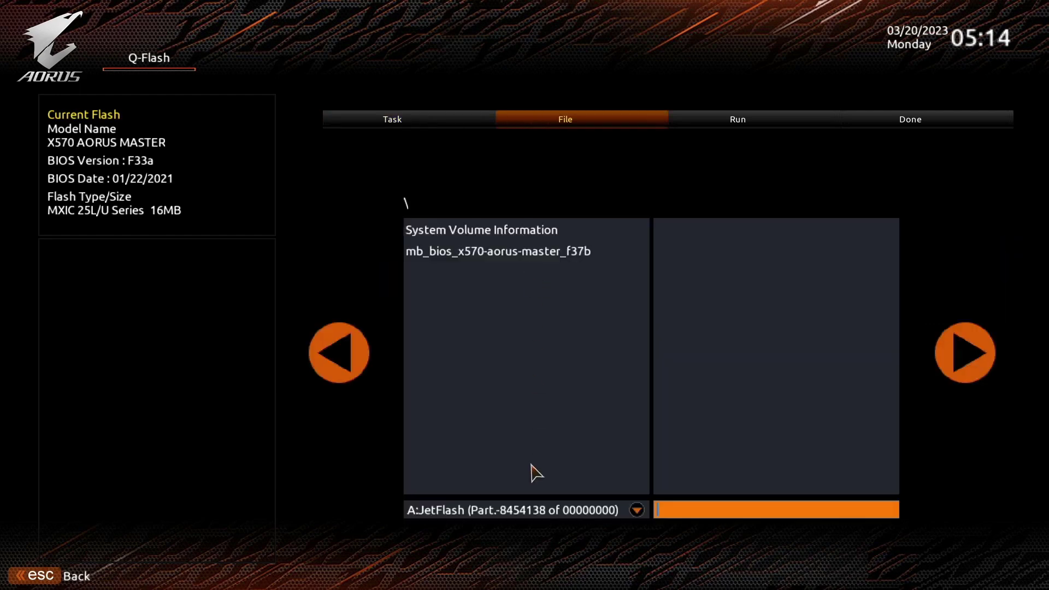
Keep the JetFlash drive as source and select X570AOMA.37b from the f37b folder
click(636, 509)
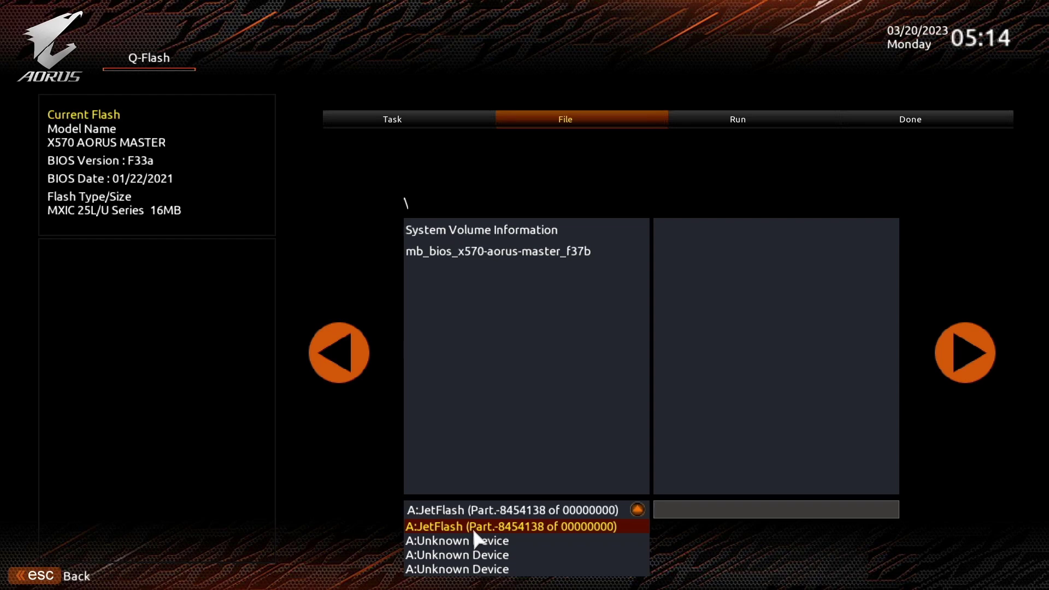
click(512, 526)
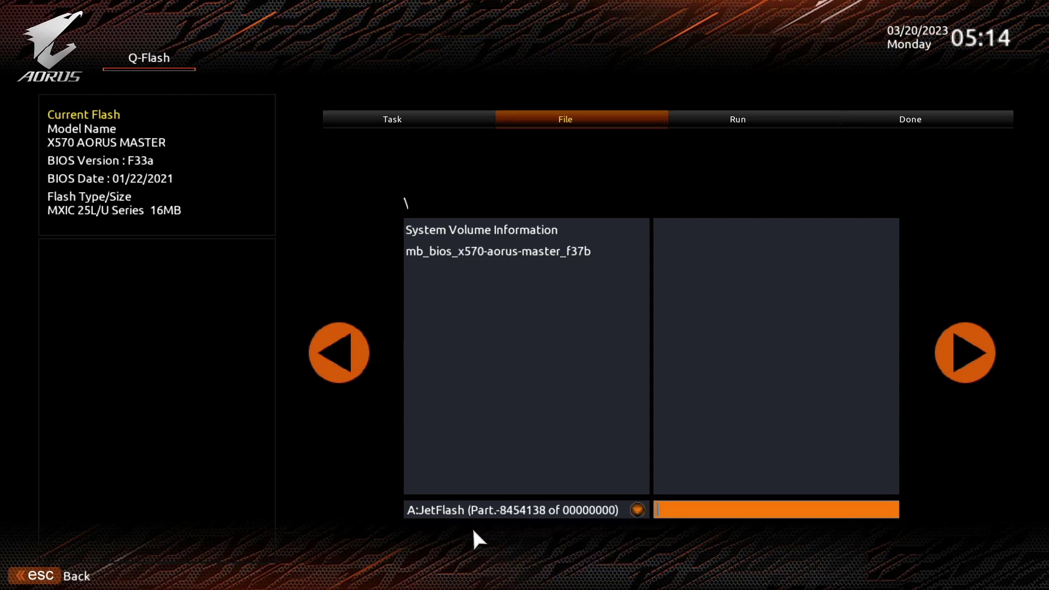
double_click(498, 251)
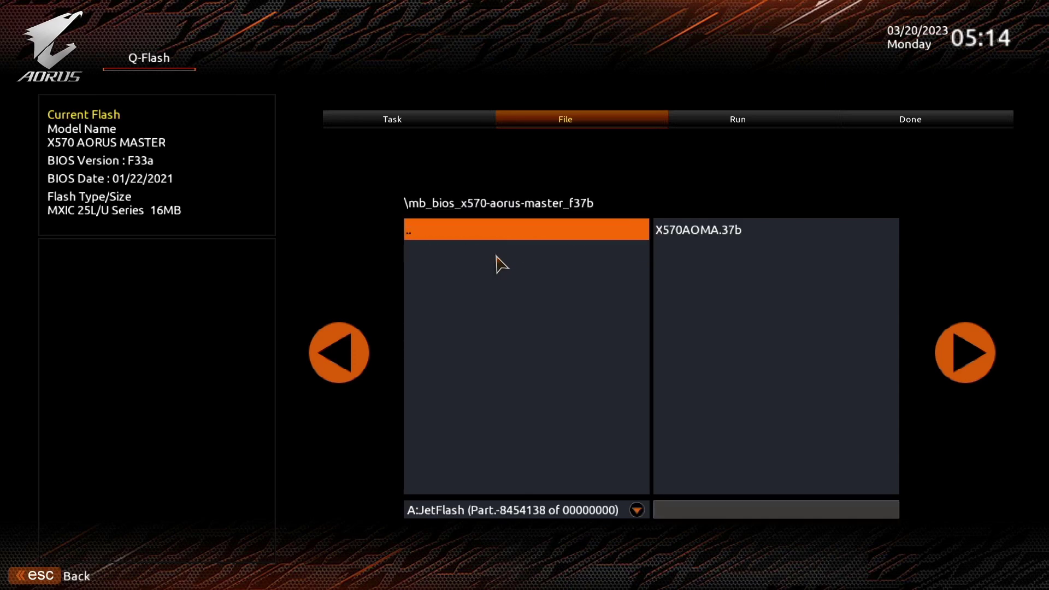
mouse_move(453, 249)
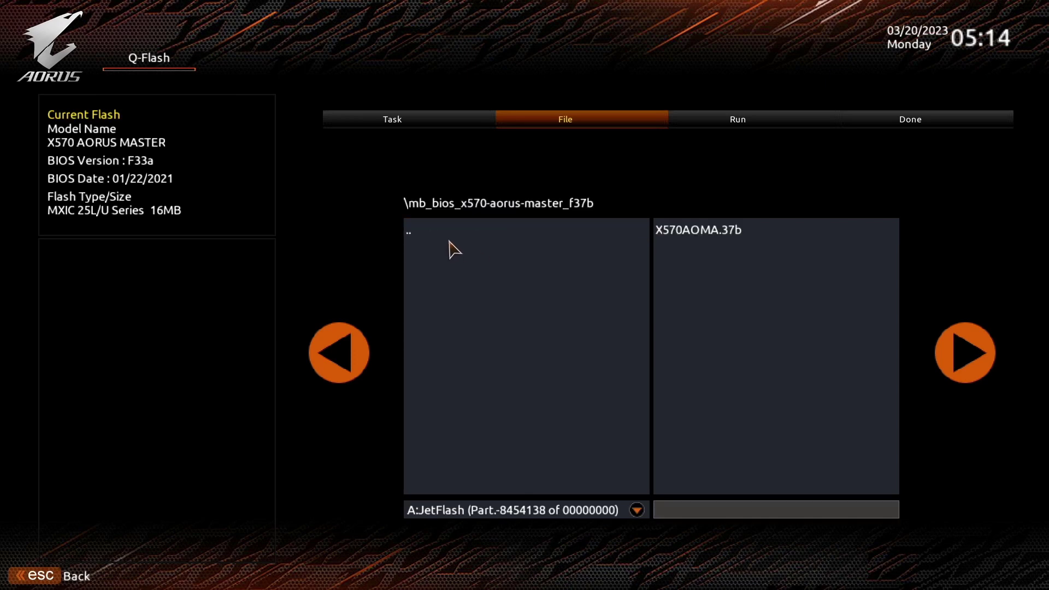
mouse_move(669, 260)
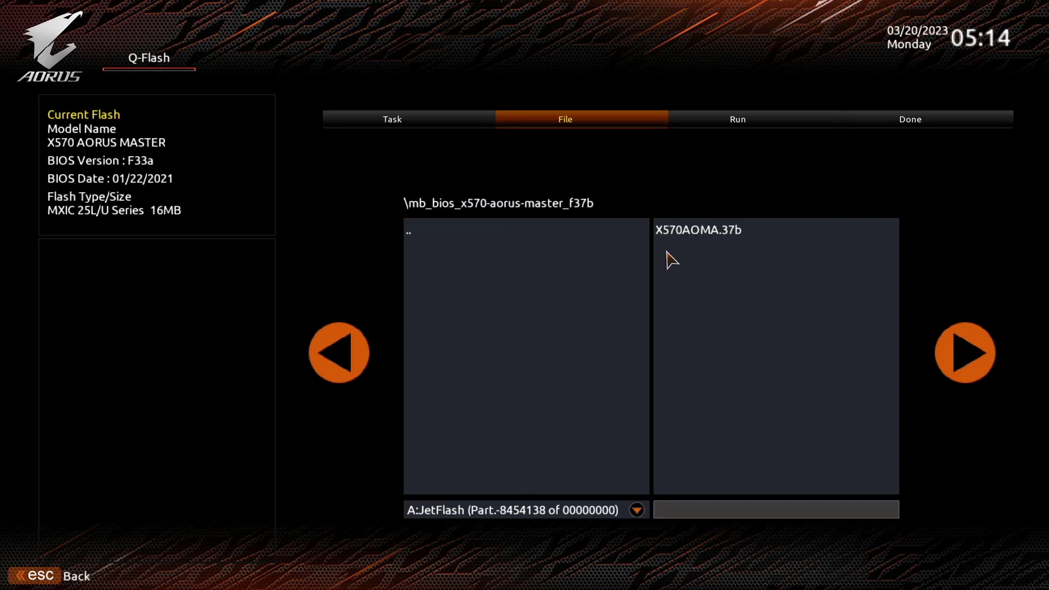
click(700, 230)
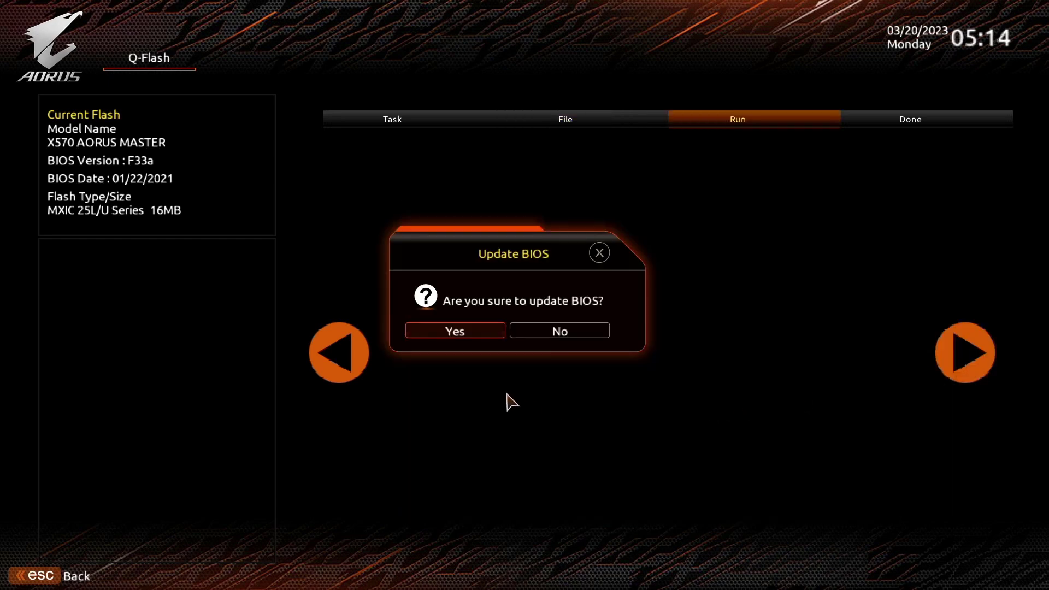
Confirm the update, tick Also Update Backup BIOS, and start flashing F37b
click(454, 330)
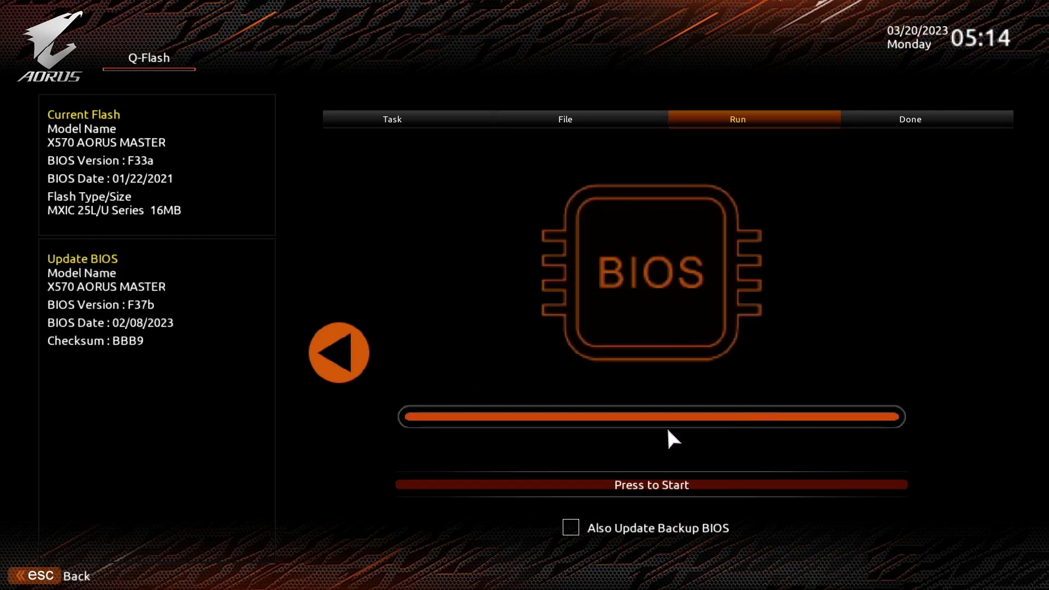
click(570, 528)
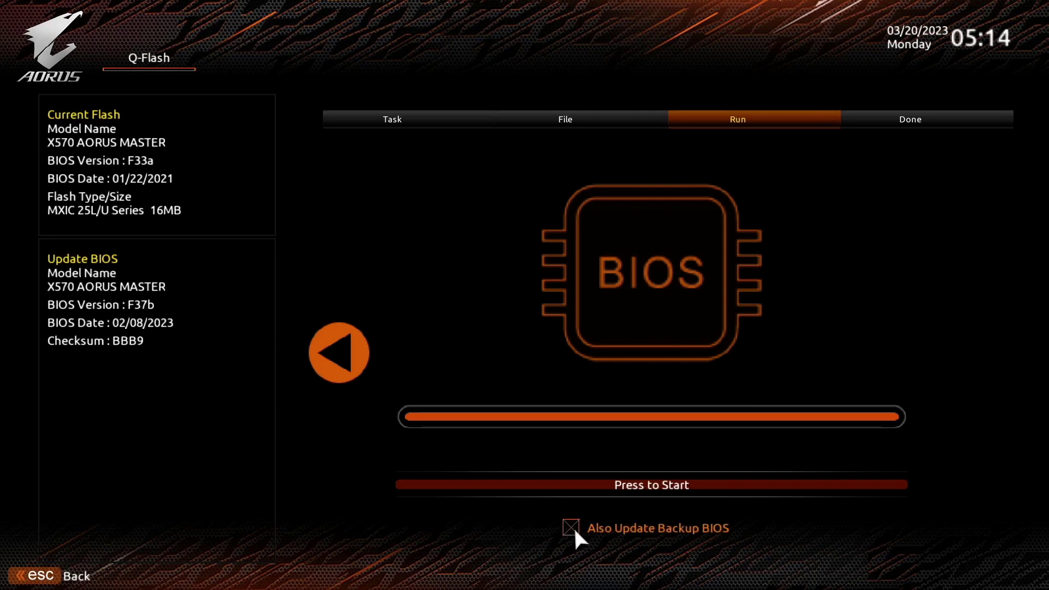
mouse_move(602, 534)
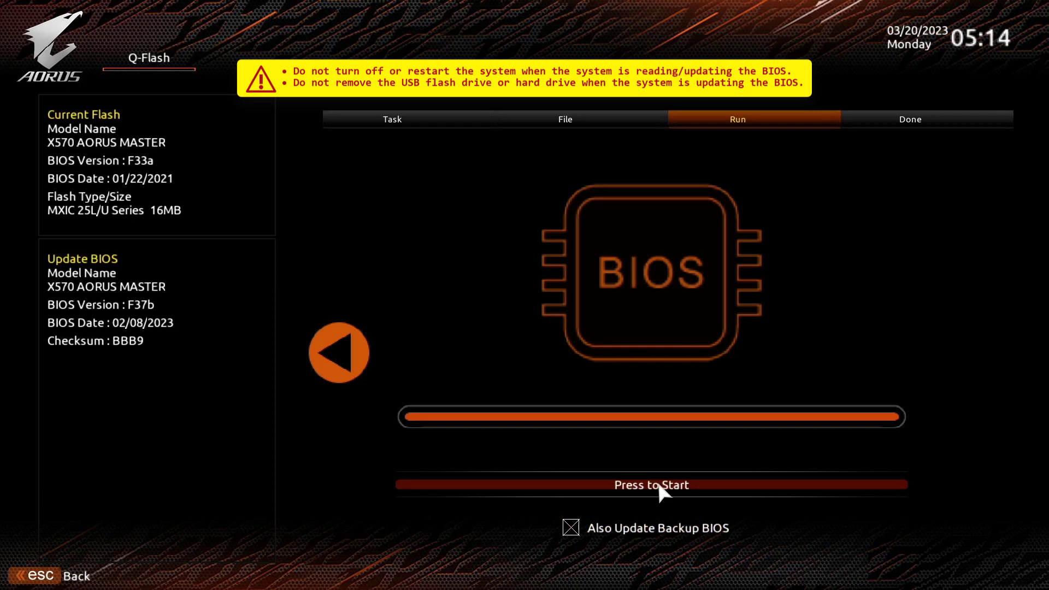
click(651, 485)
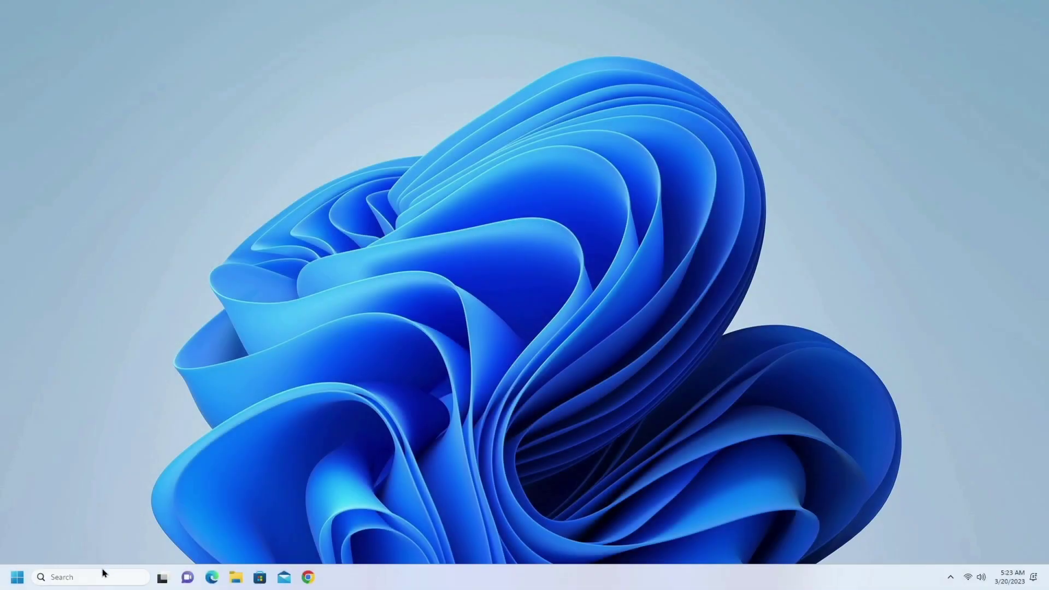
mouse_move(100, 576)
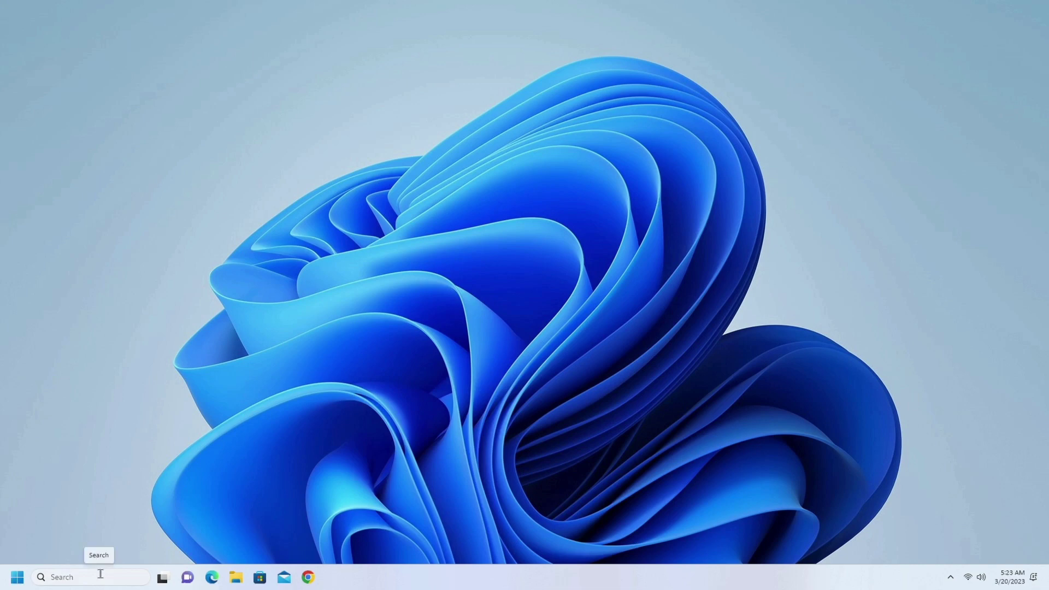
Search for 'system information' to open the System Summary showing BIOS F37b dated 2/8/2023
text(system information)
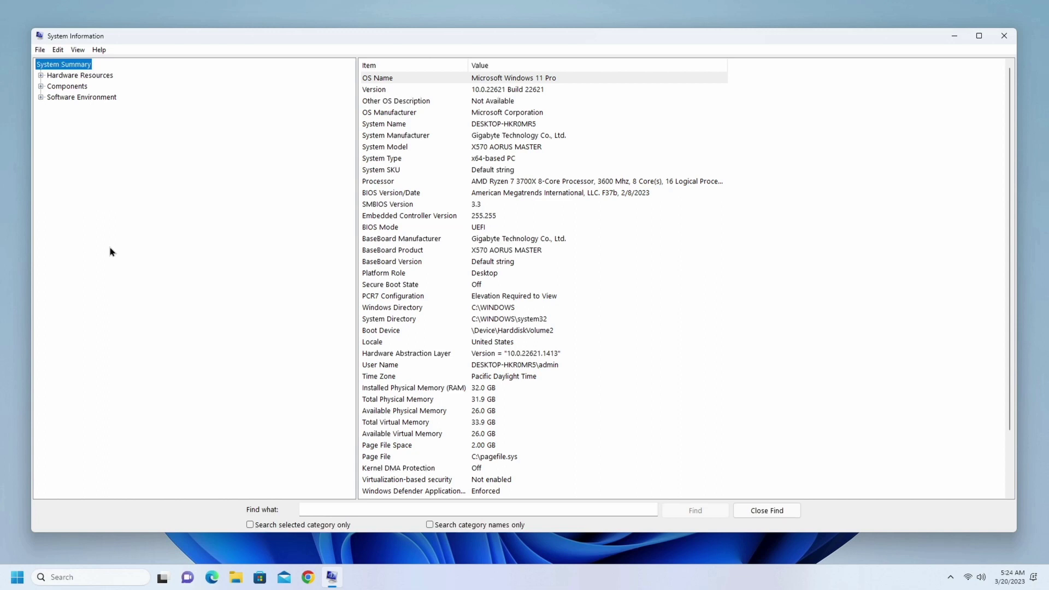
mouse_move(590, 211)
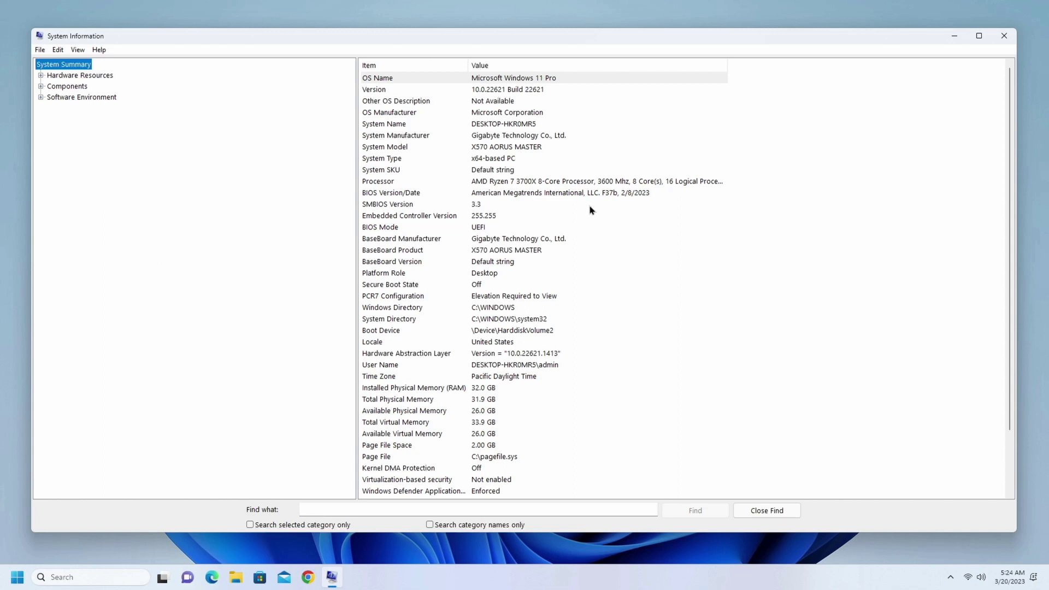
mouse_move(615, 203)
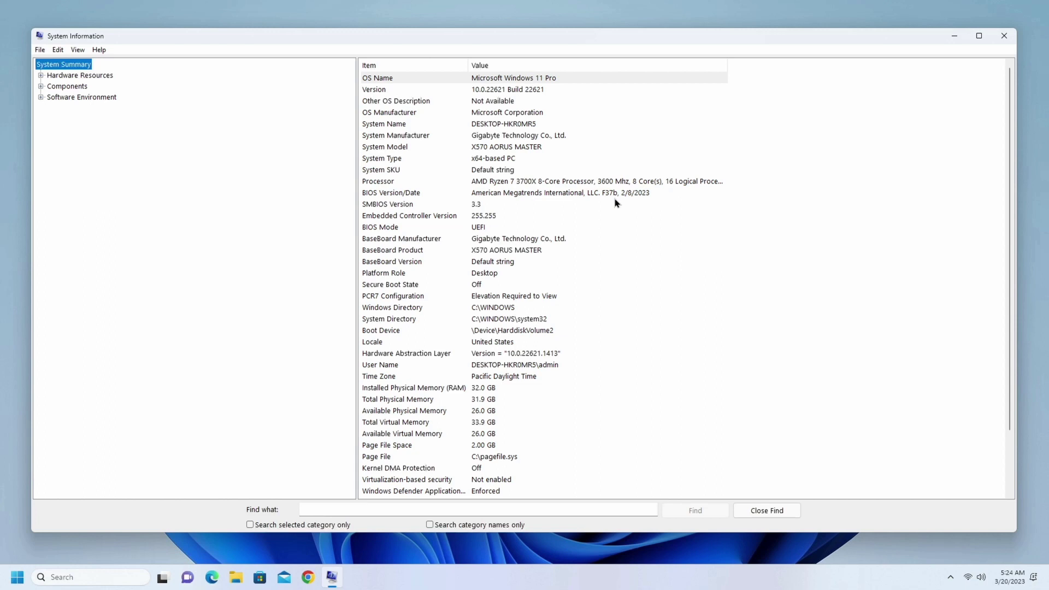
mouse_move(700, 227)
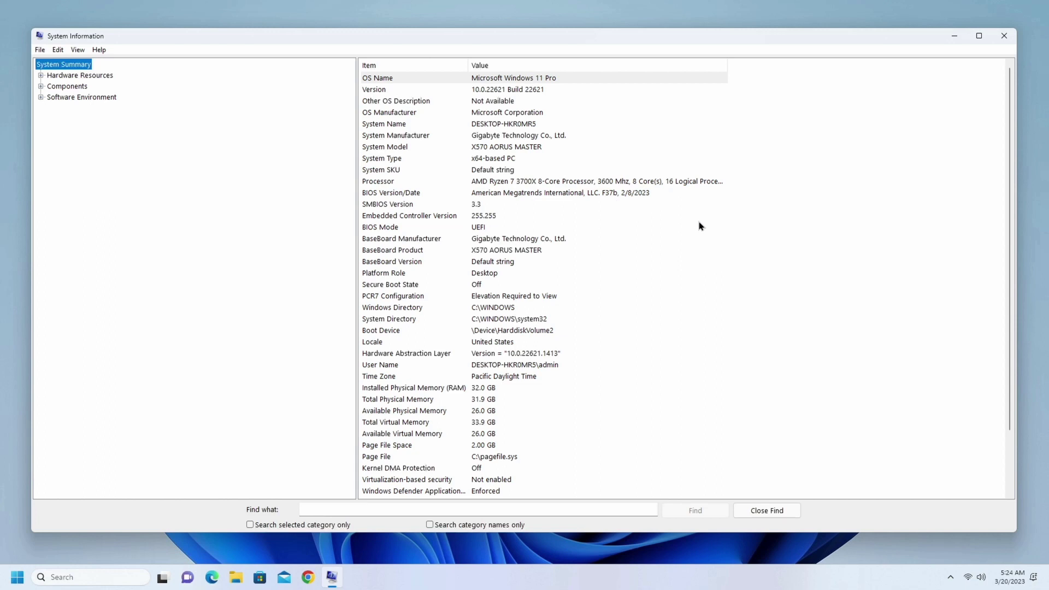